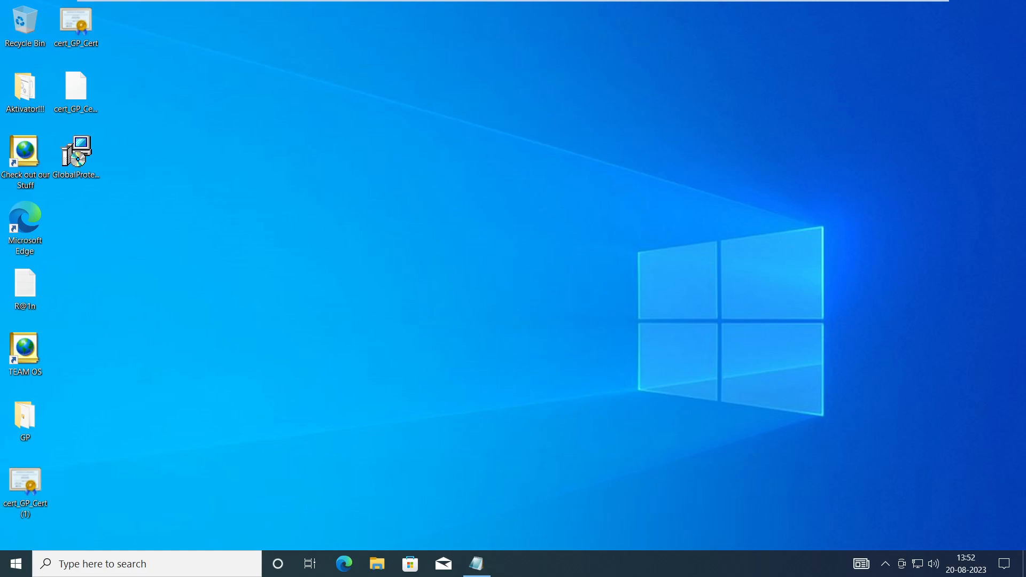
mouse_move(371, 403)
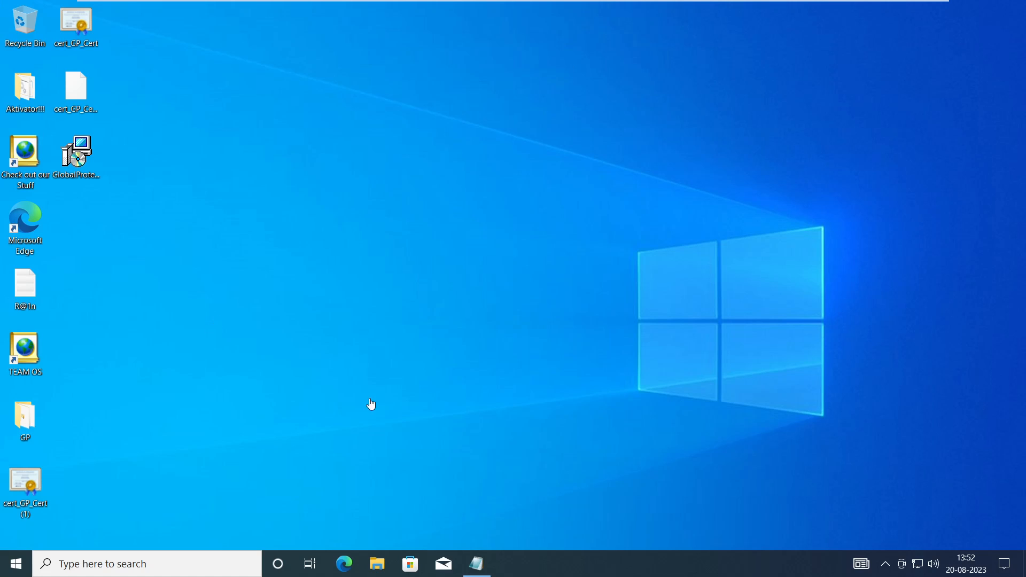
mouse_move(333, 254)
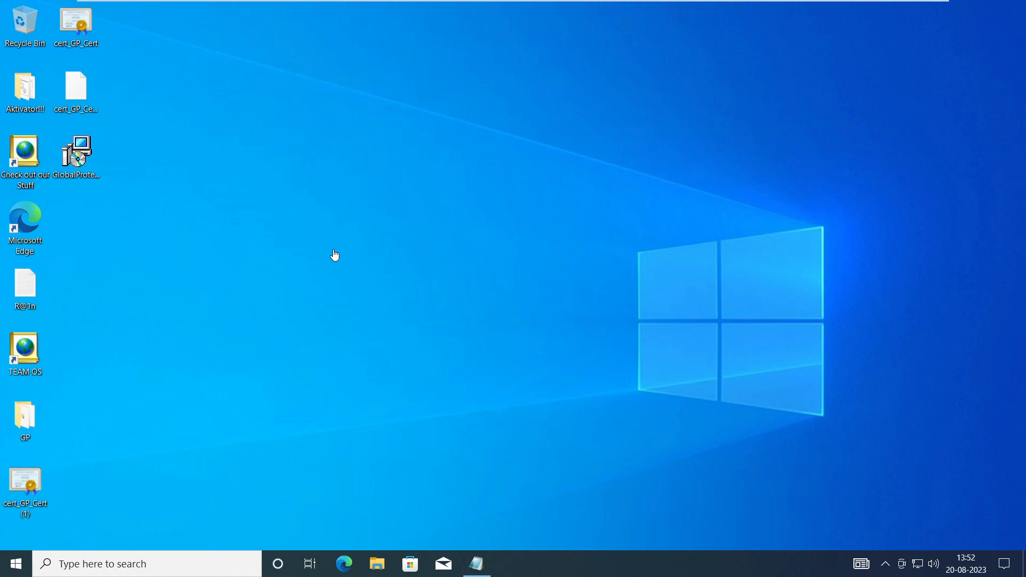
mouse_move(512, 475)
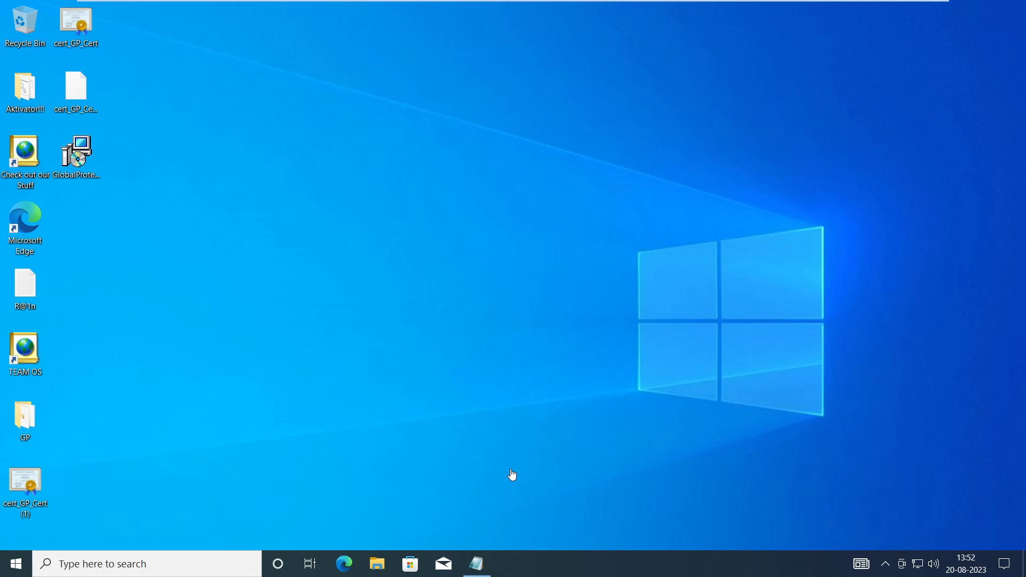
mouse_move(67, 545)
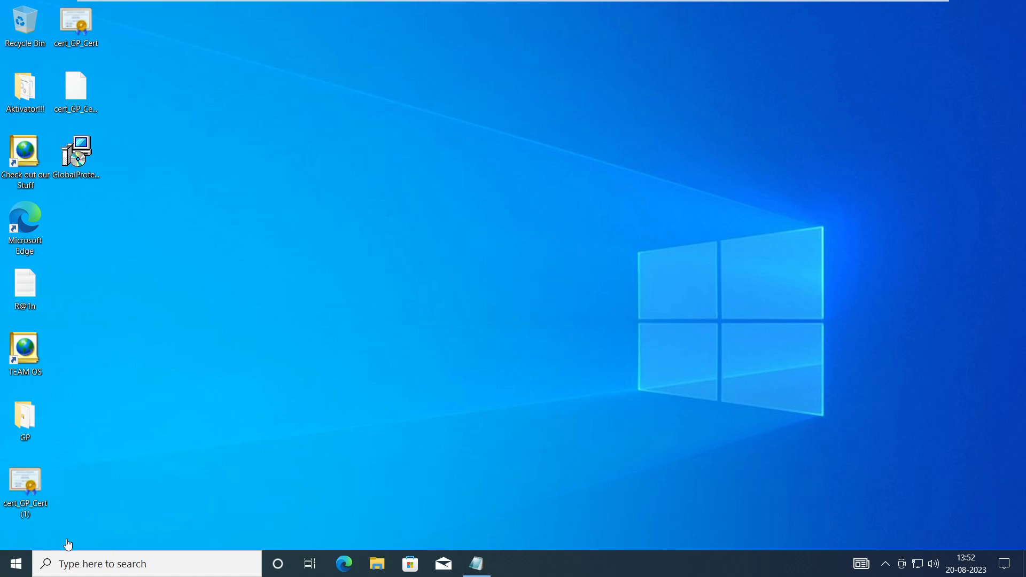
mouse_move(479, 416)
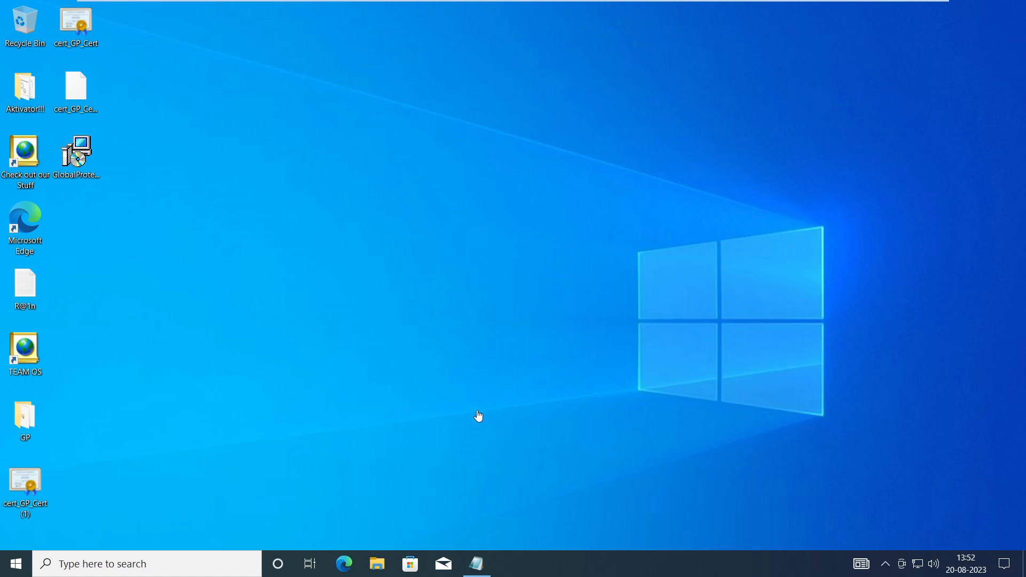
mouse_move(353, 500)
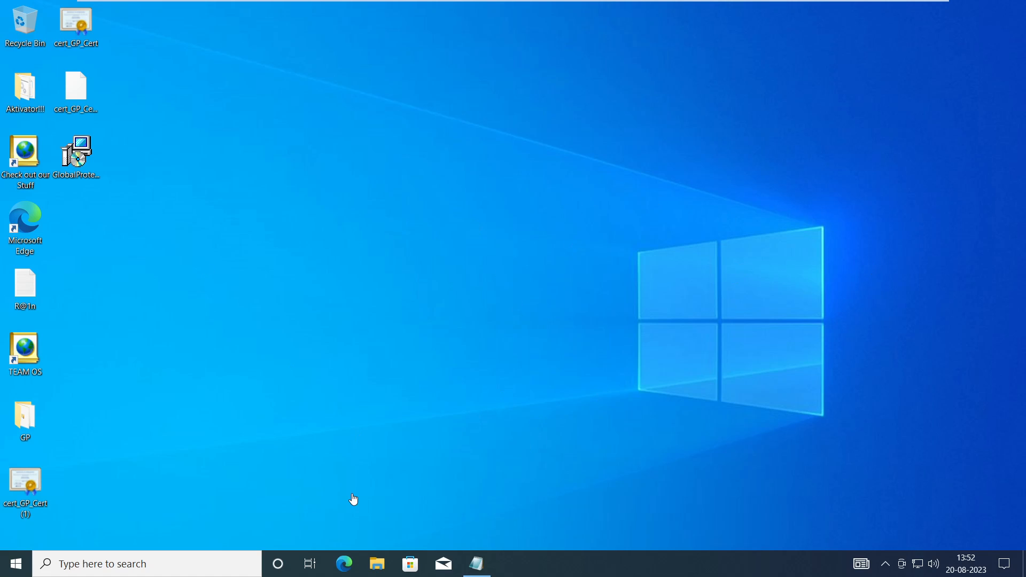
mouse_move(239, 482)
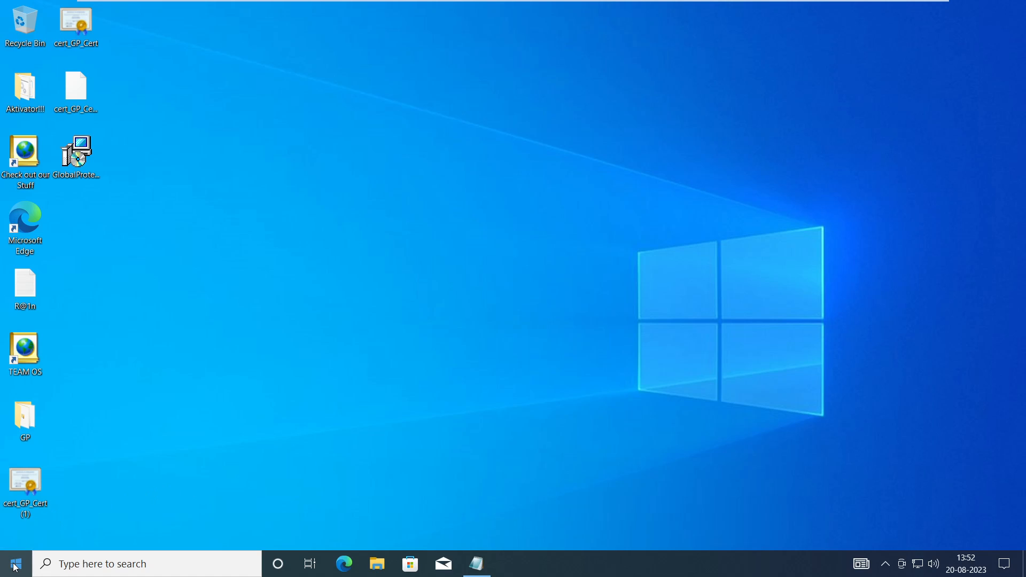
Step: Check Accounts > Access work or school shows no connected account, then close Settings
left_click(12, 564)
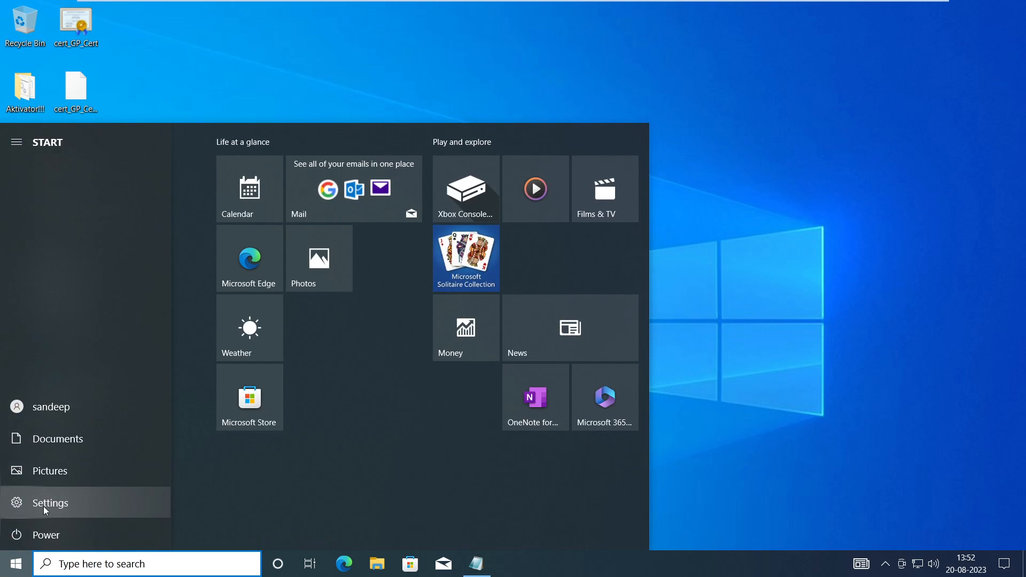
left_click(50, 503)
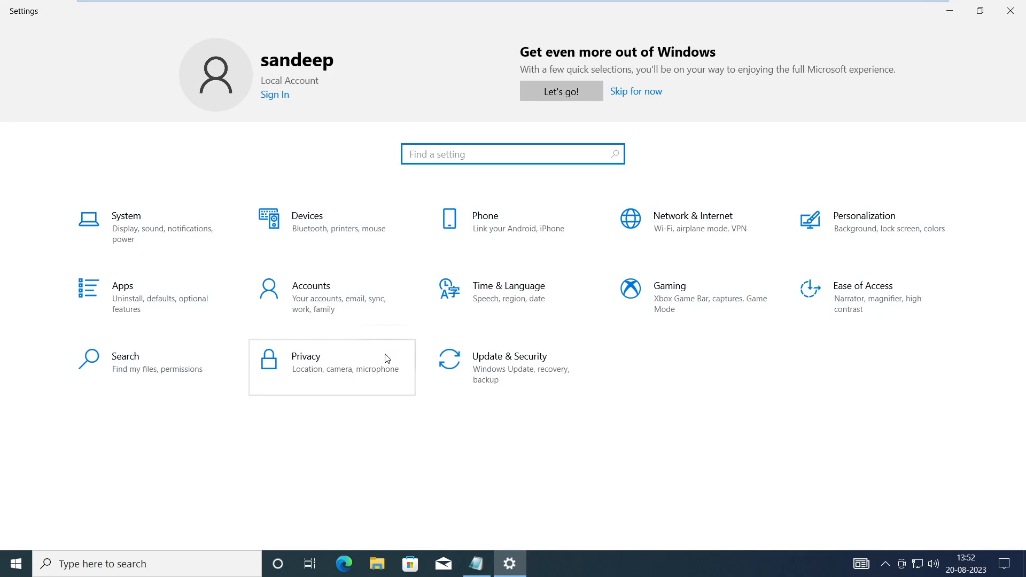
mouse_move(313, 308)
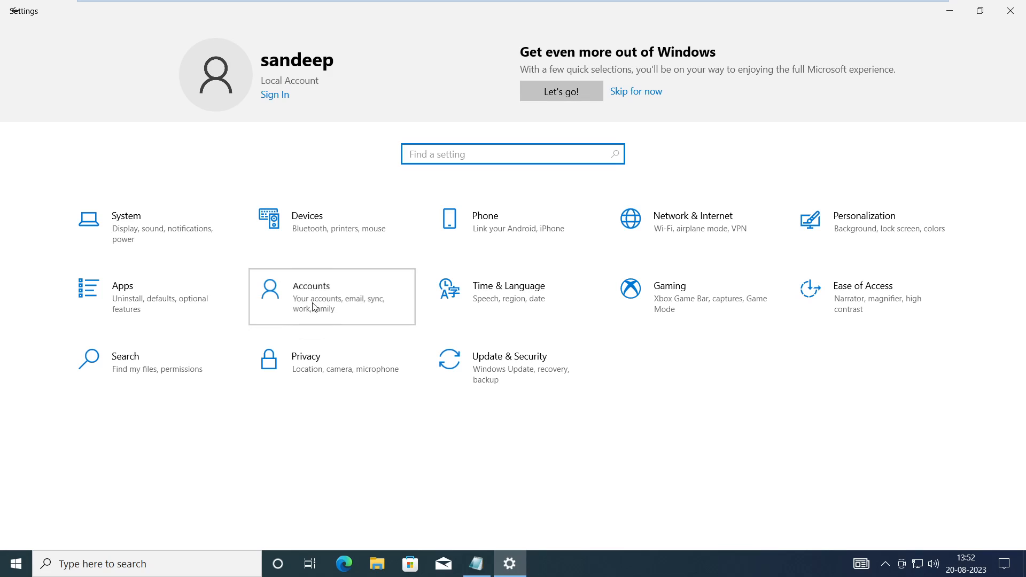
left_click(311, 291)
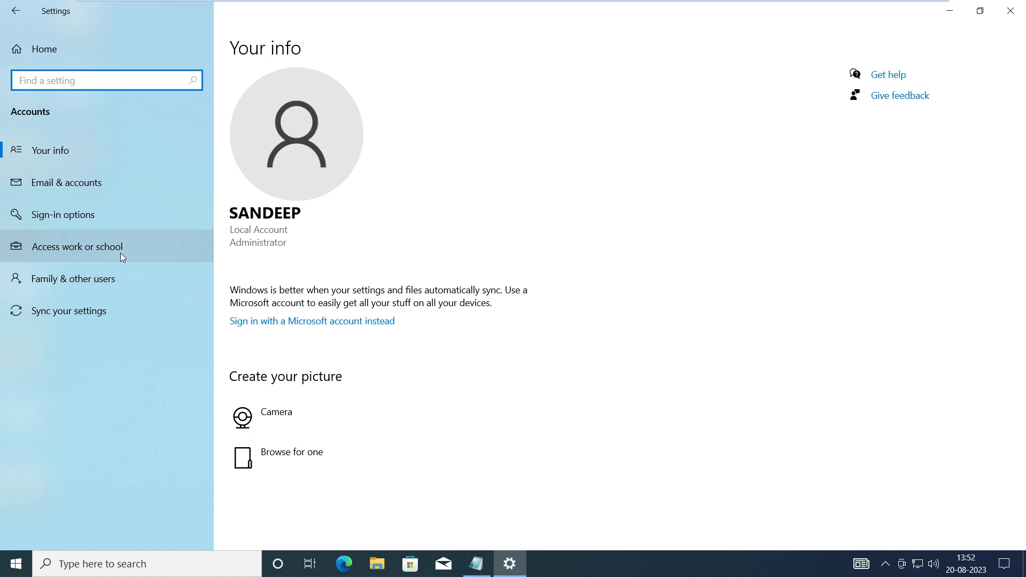
left_click(76, 246)
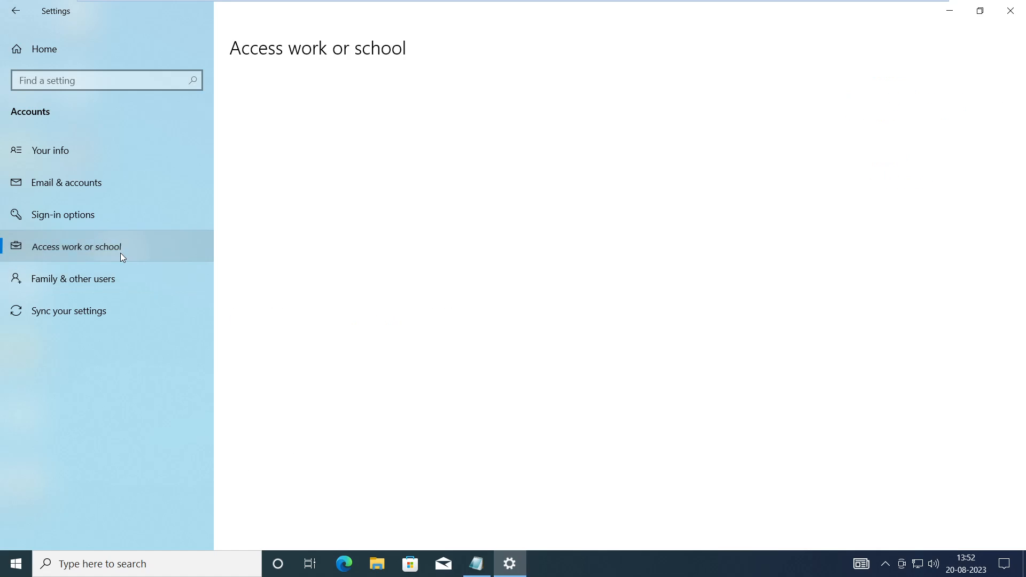
left_click(76, 246)
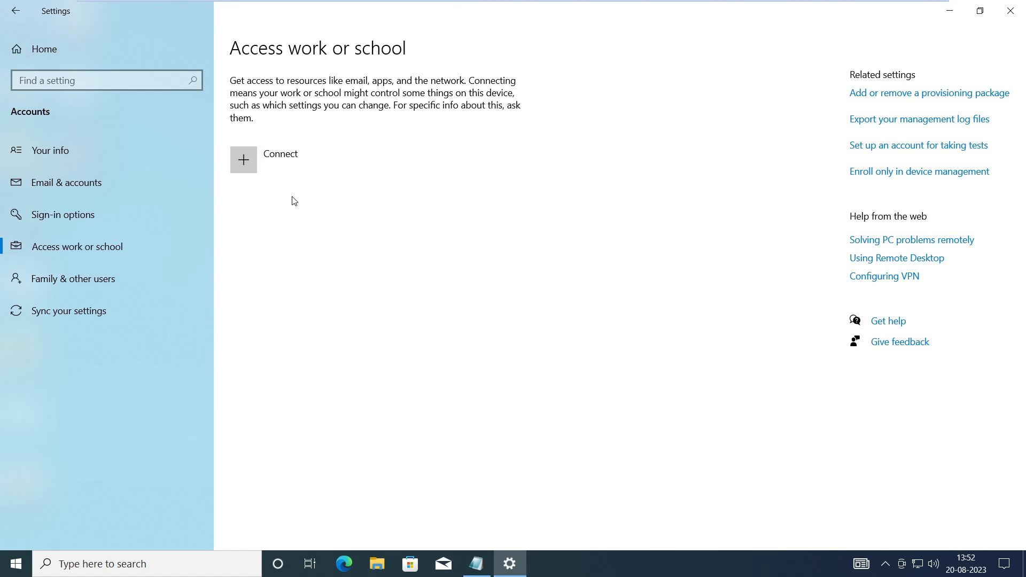
mouse_move(354, 290)
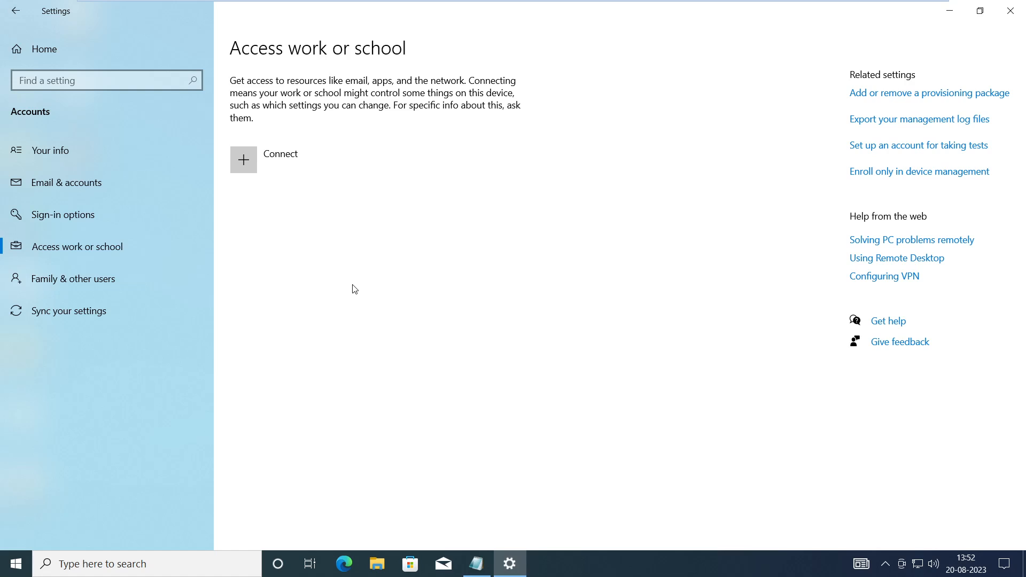
left_click(949, 10)
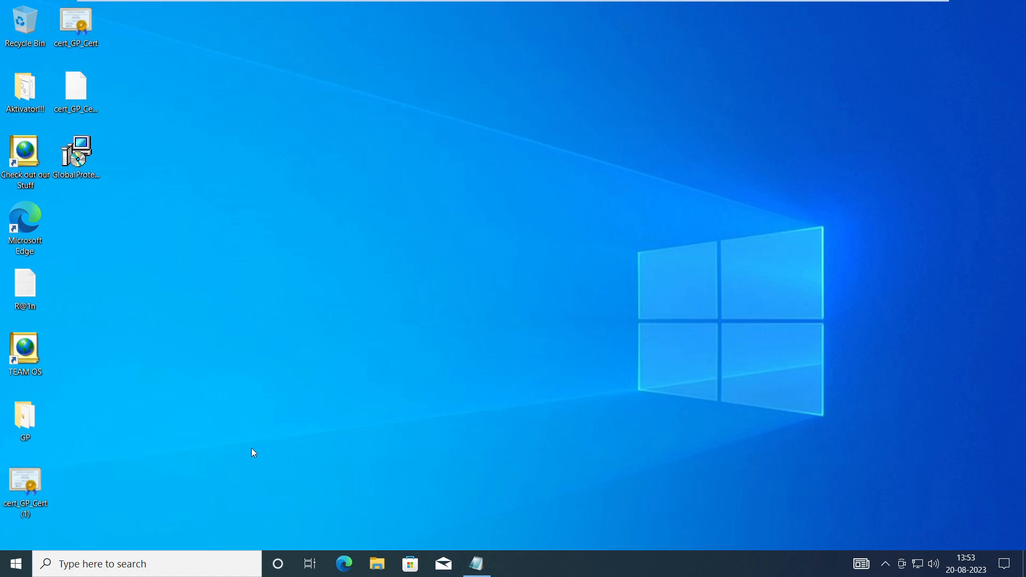
mouse_move(179, 515)
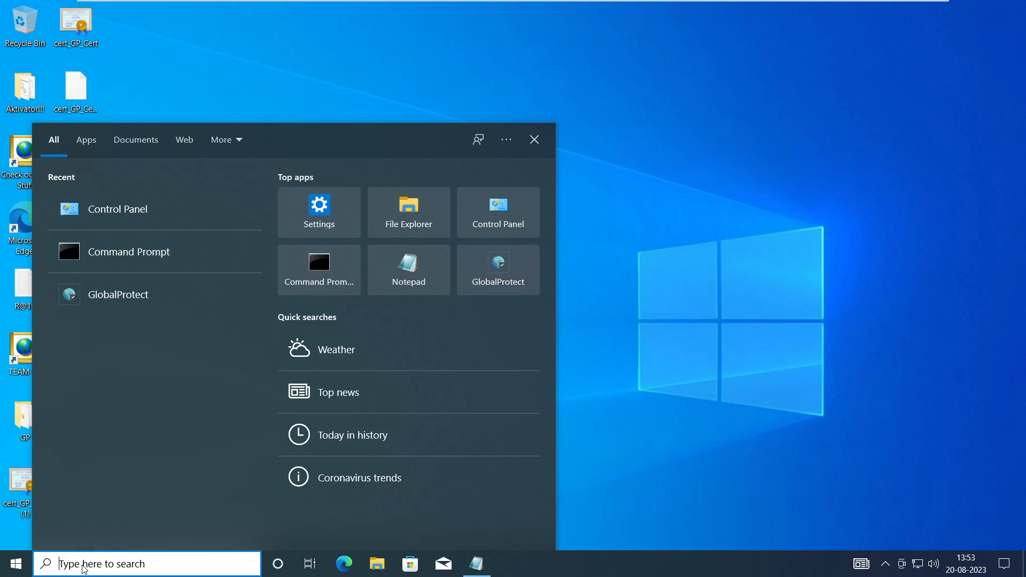
Step: Search 'control', reach Control Panel > System and Security > System to show the About page
type("contr")
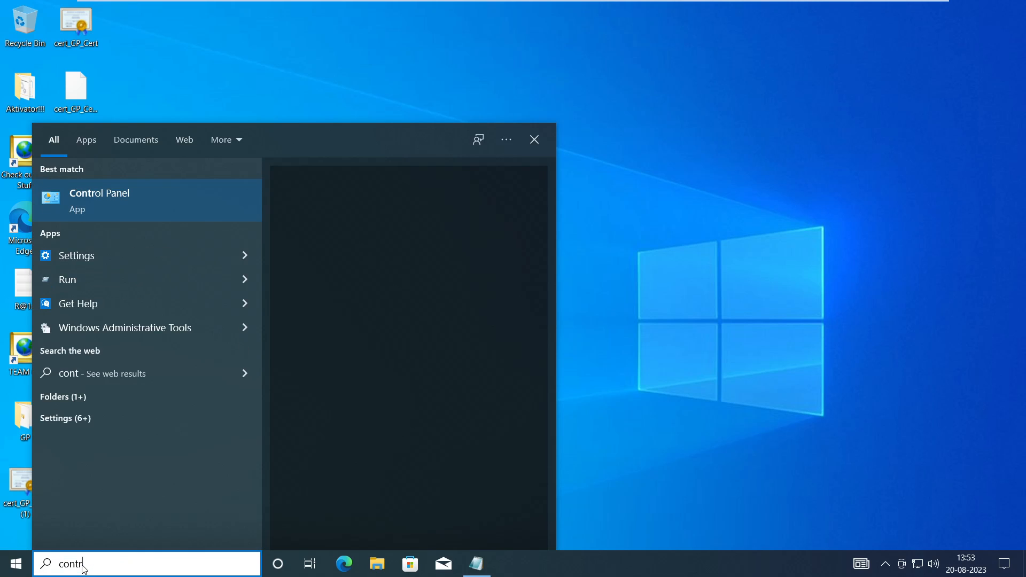
type("ol")
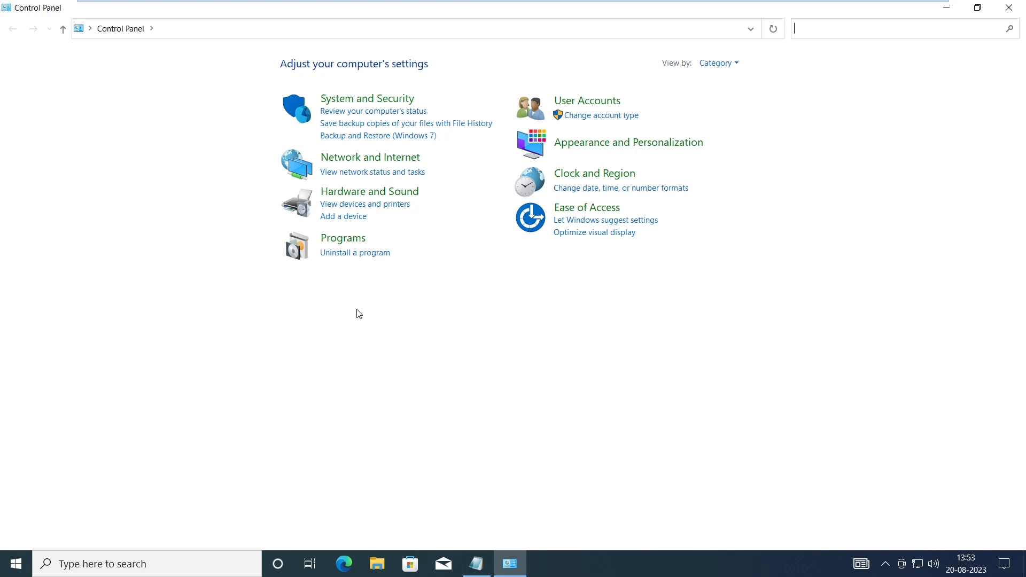
mouse_move(381, 99)
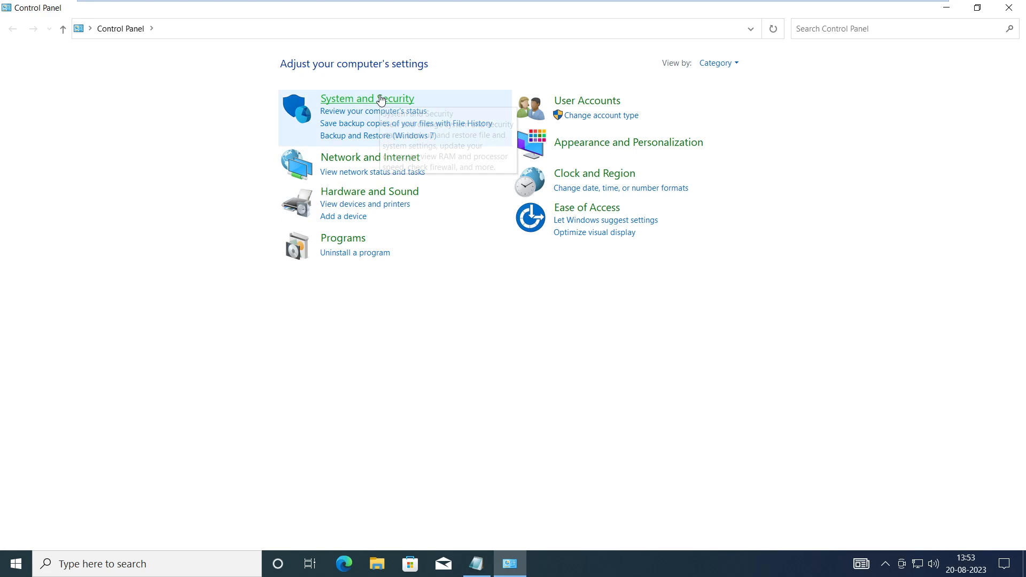
left_click(367, 98)
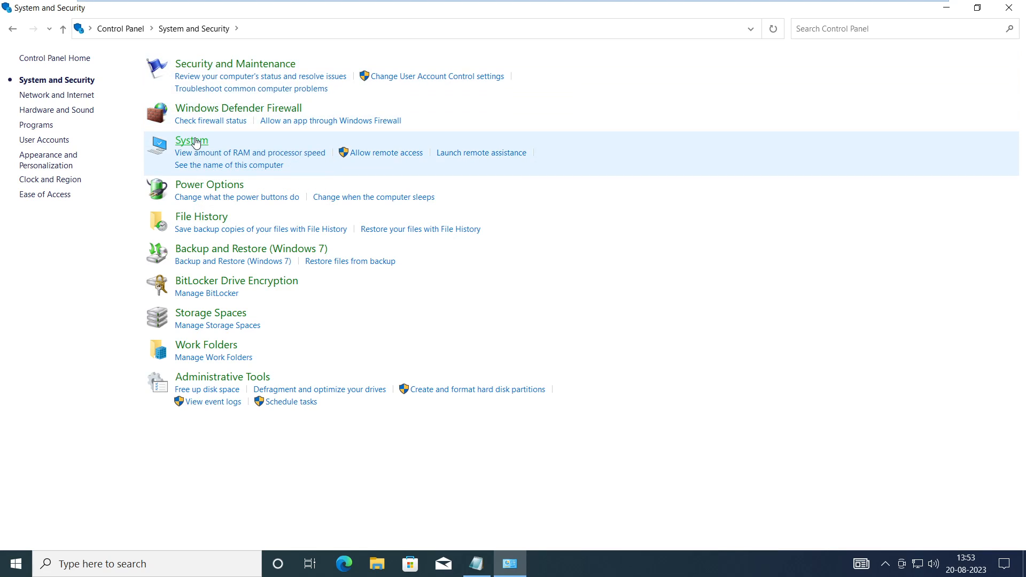
left_click(191, 142)
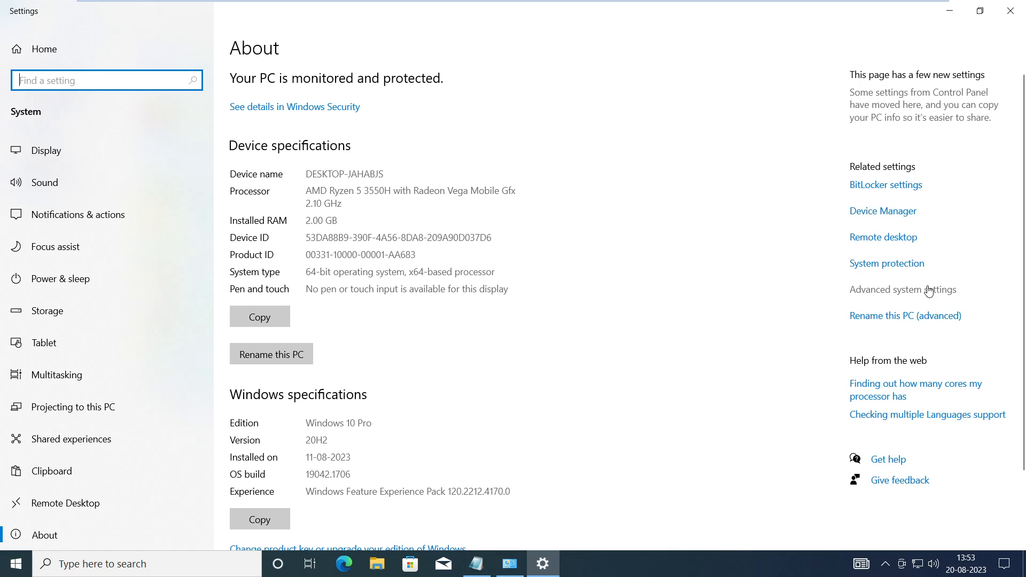
Step: From Advanced system settings, reach Computer Name > Change and choose Domain membership
left_click(902, 290)
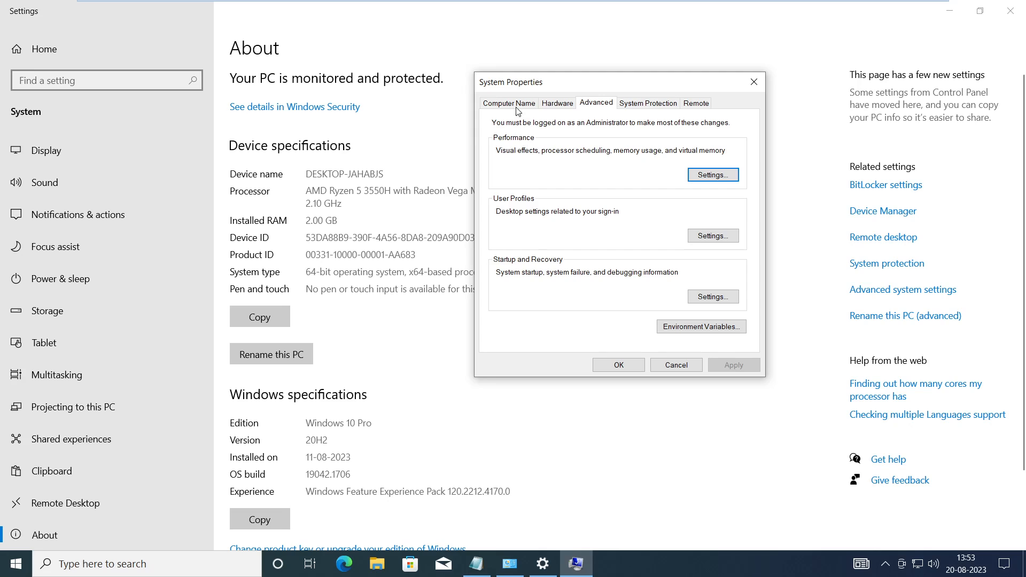
left_click(509, 102)
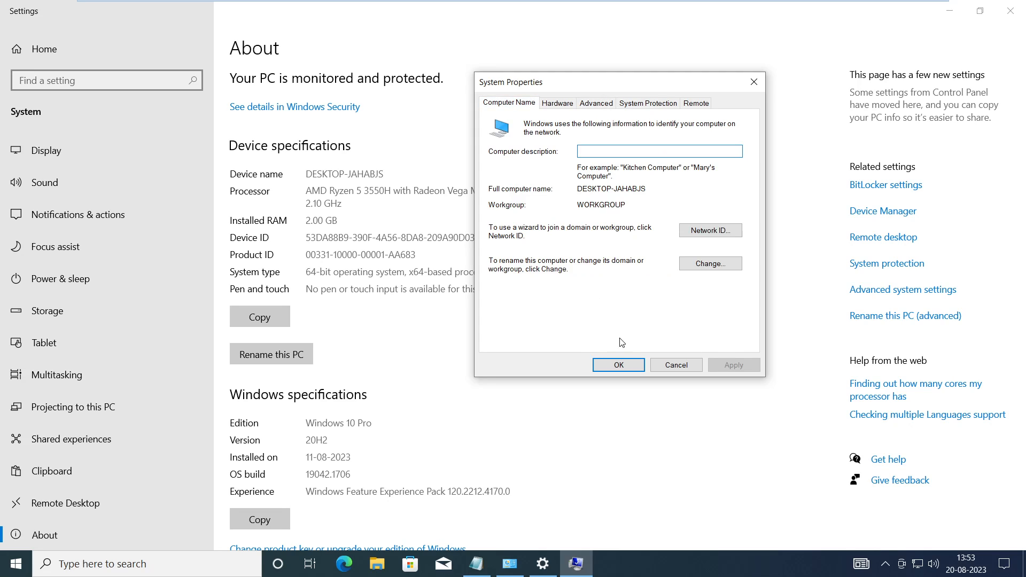
mouse_move(490, 269)
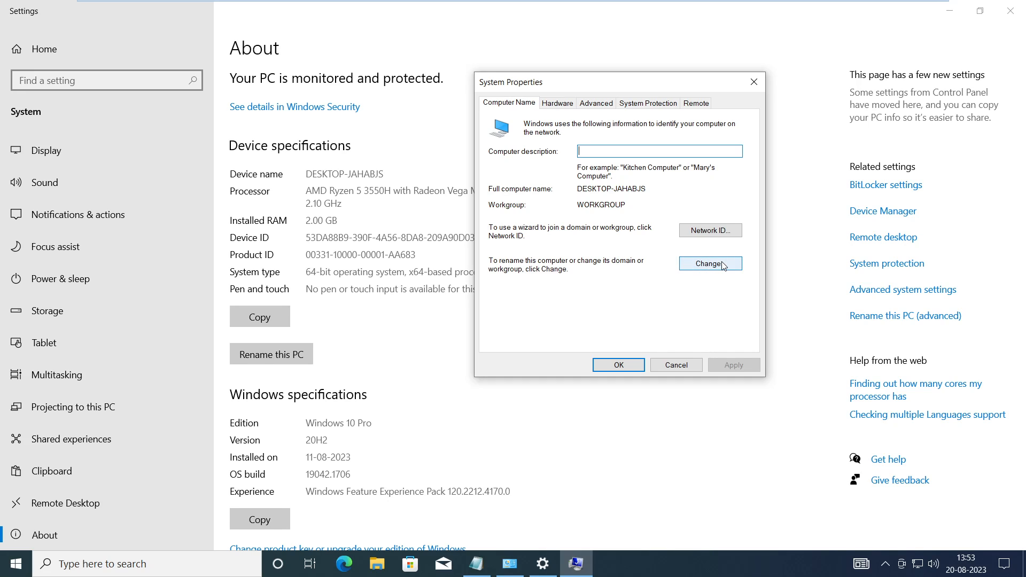
left_click(710, 263)
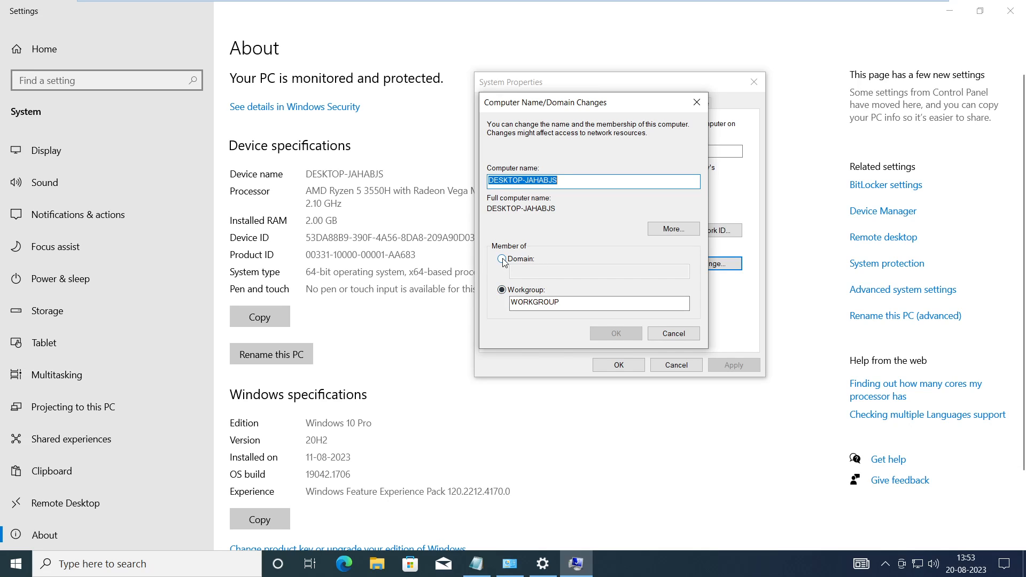
left_click(503, 259)
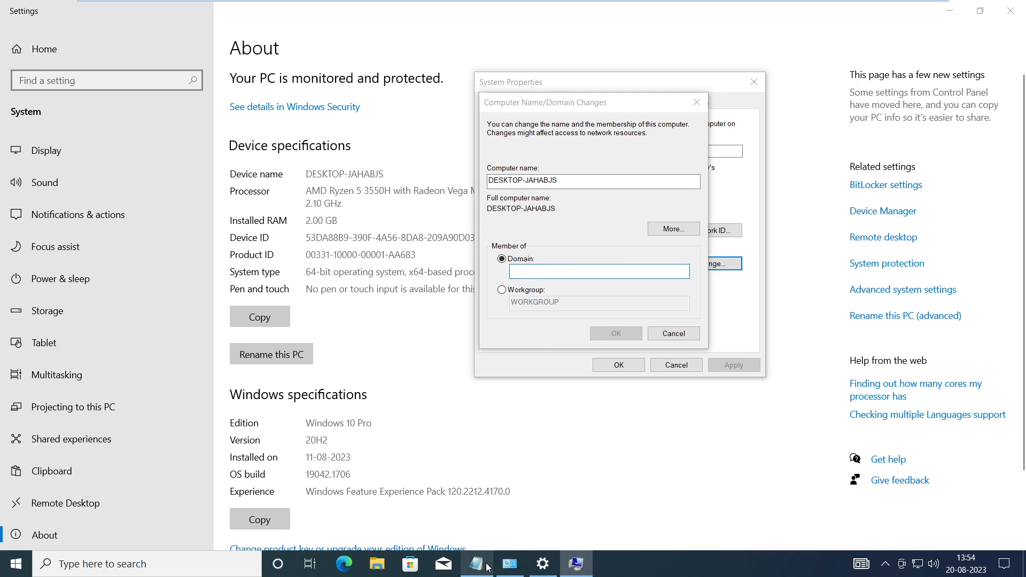
Step: Note networkingclassroom.com on a new line in Notepad and select it
left_click(477, 564)
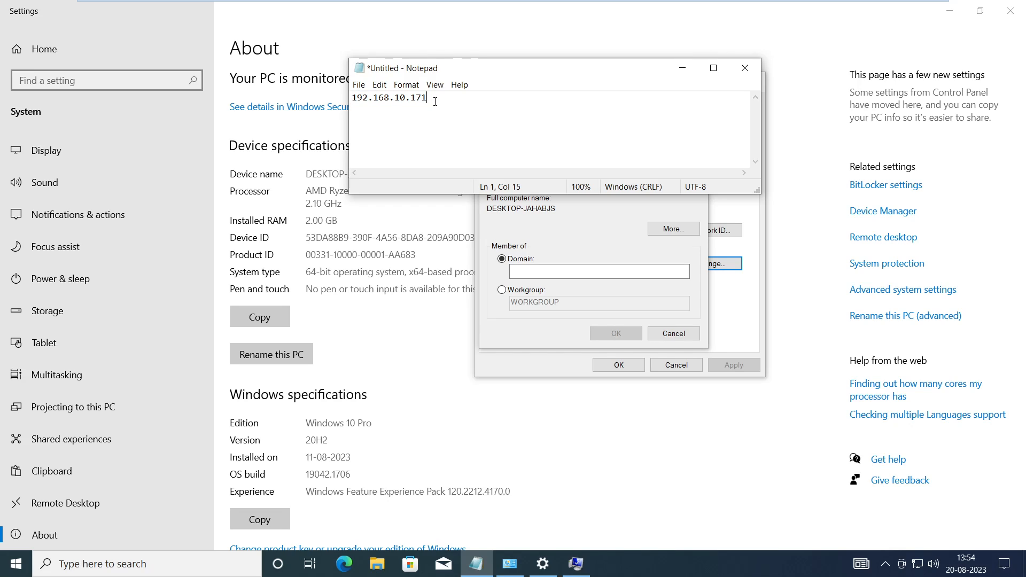
key("enter")
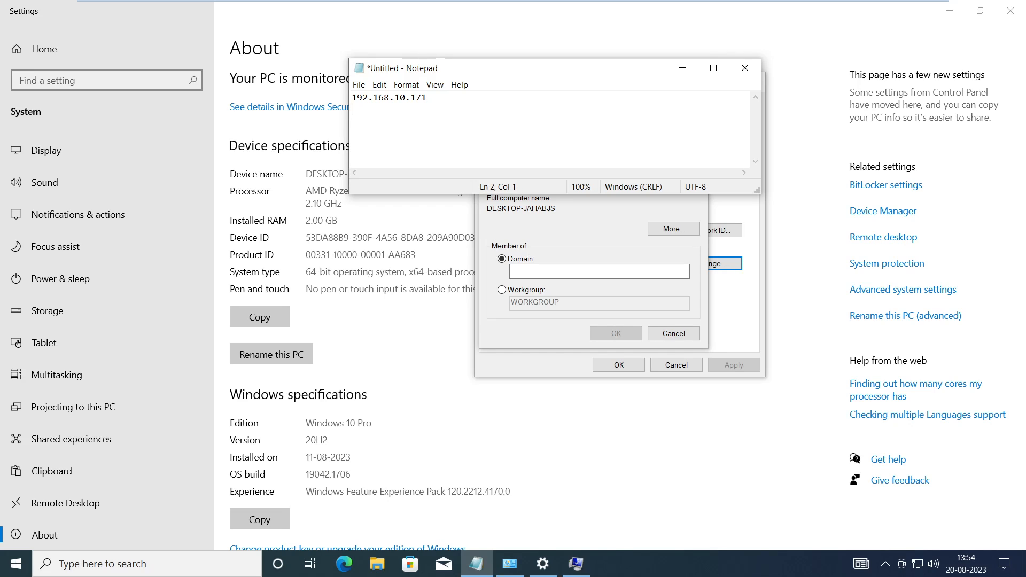
type("net")
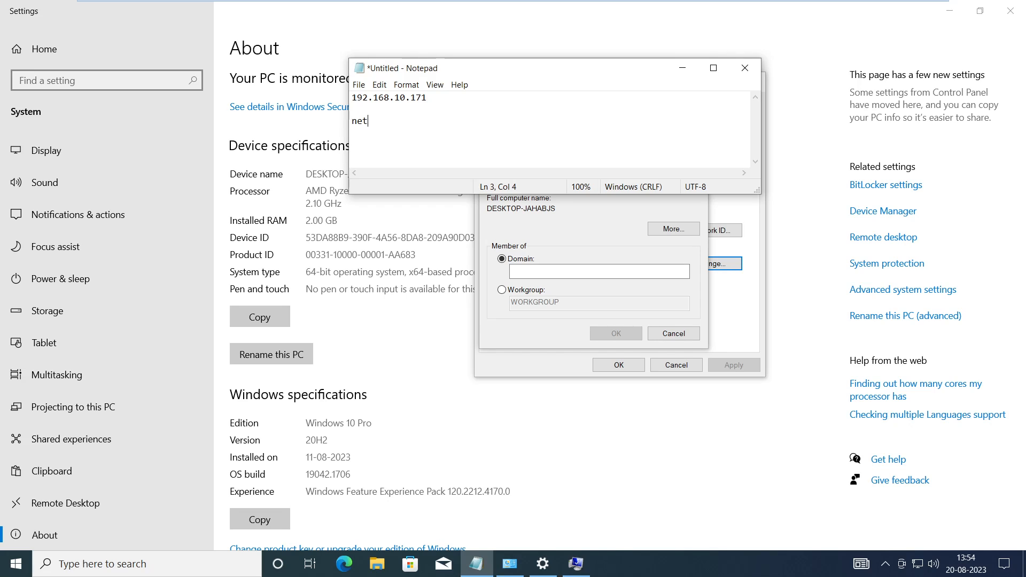
type("workingcla")
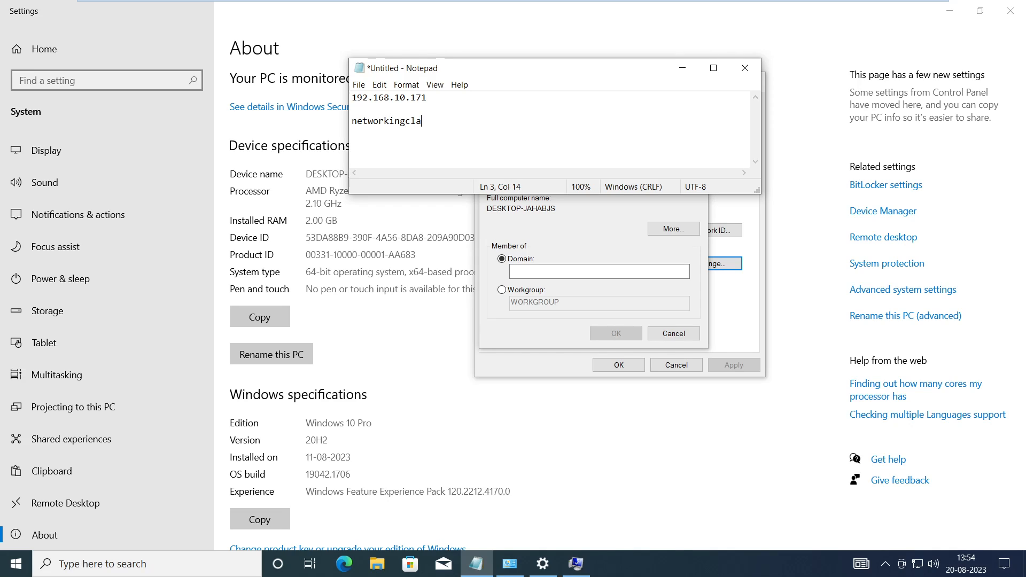
type("ssroom")
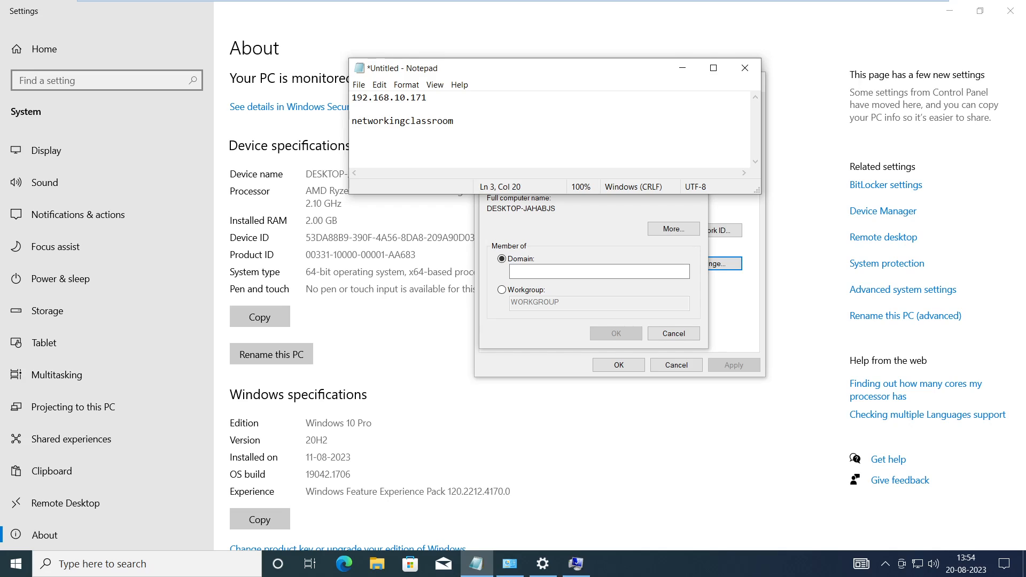
type(".com")
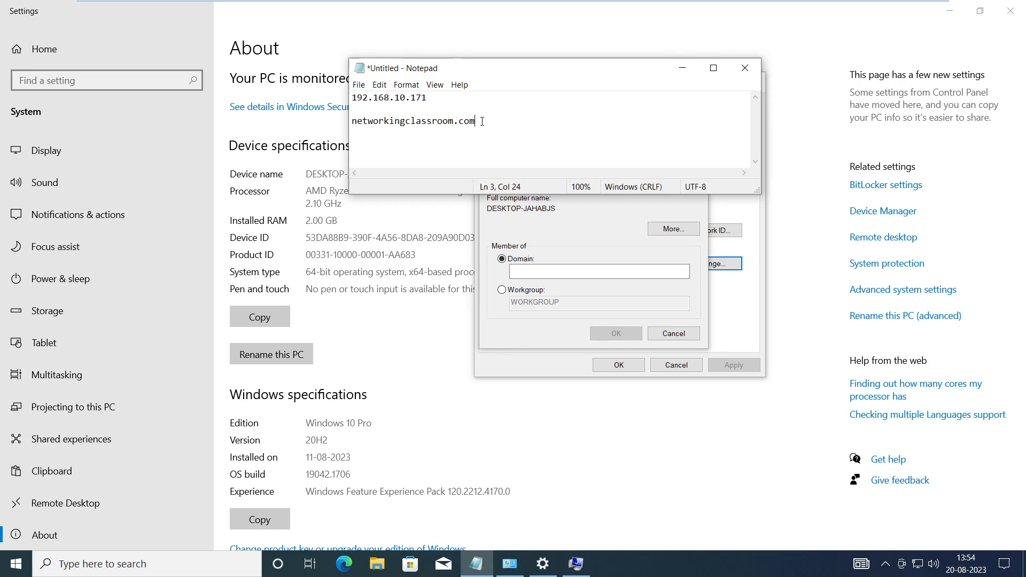
double_click(413, 120)
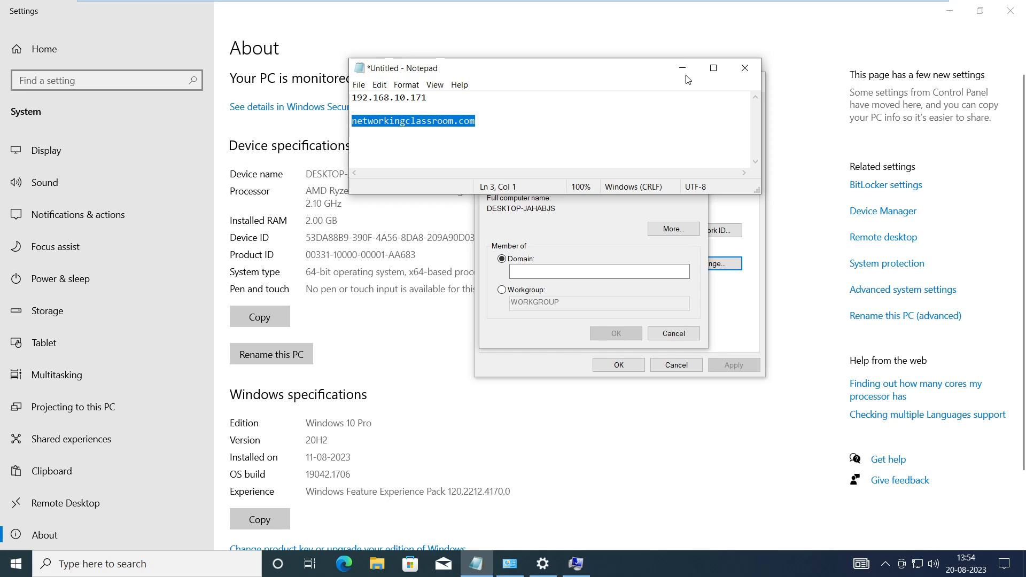
Step: Enter networkingclassroom.com as the domain and submit the join request
left_click(599, 270)
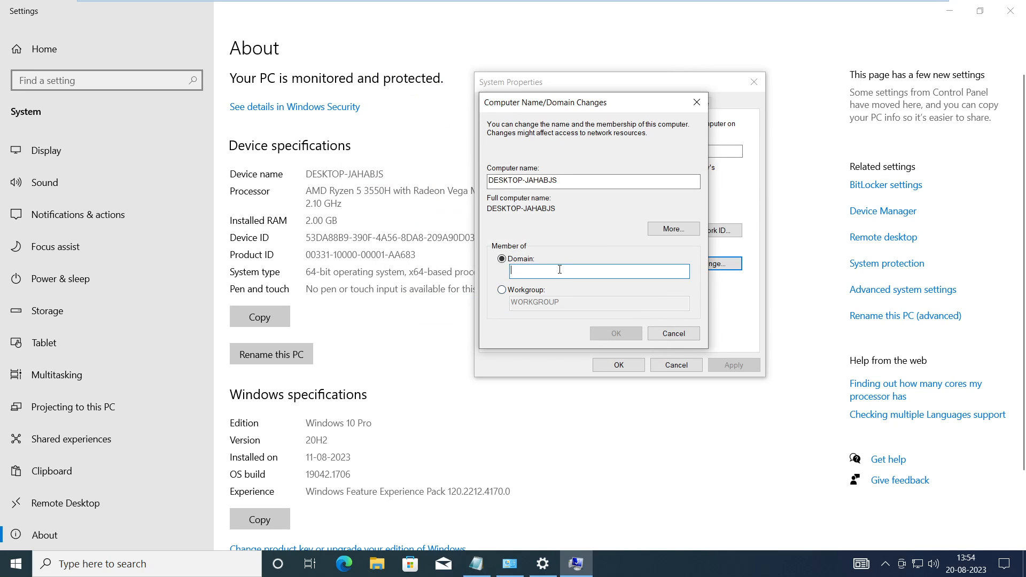
type("networkingclassroom.com")
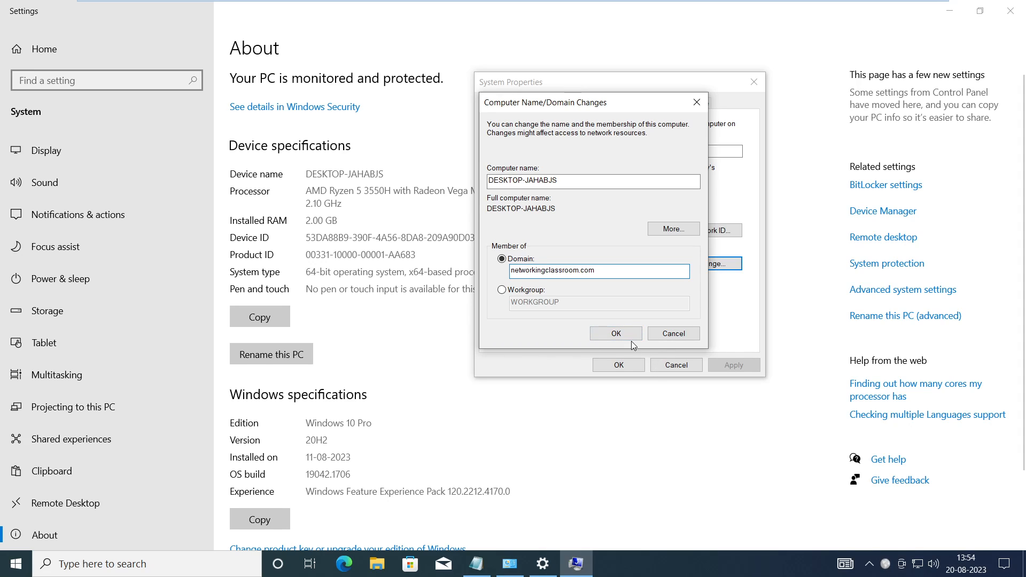
left_click(614, 334)
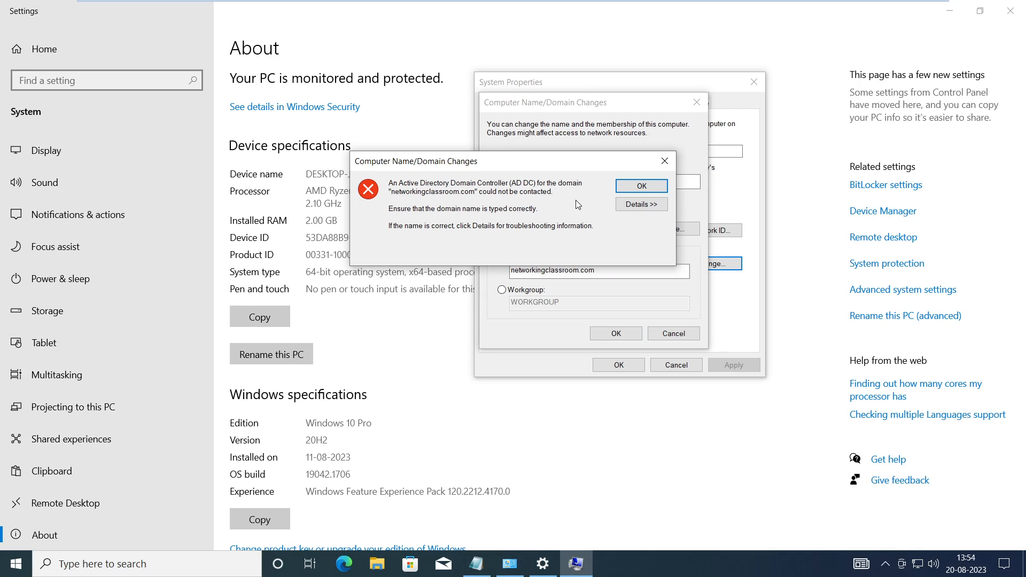
mouse_move(444, 194)
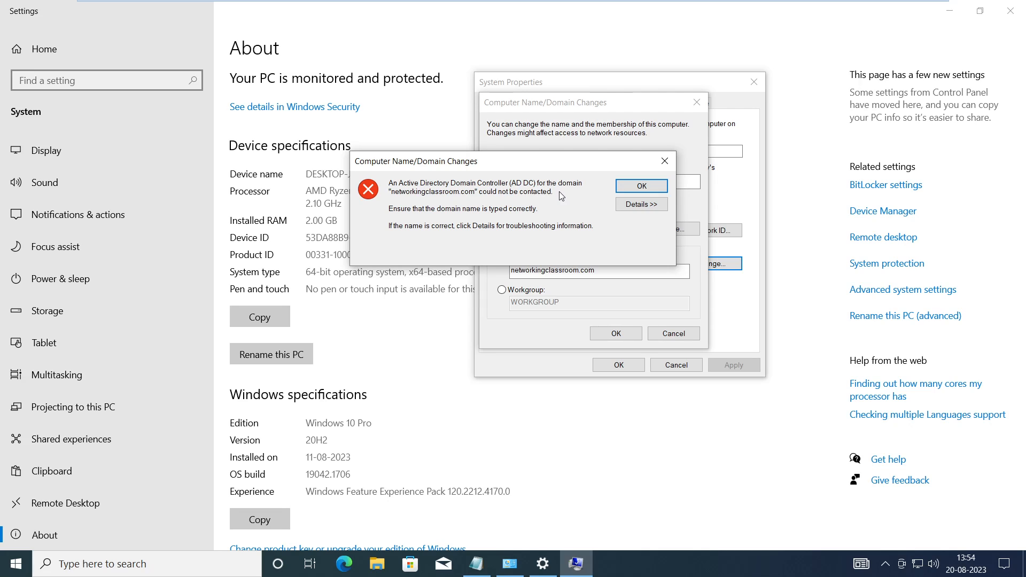
mouse_move(480, 203)
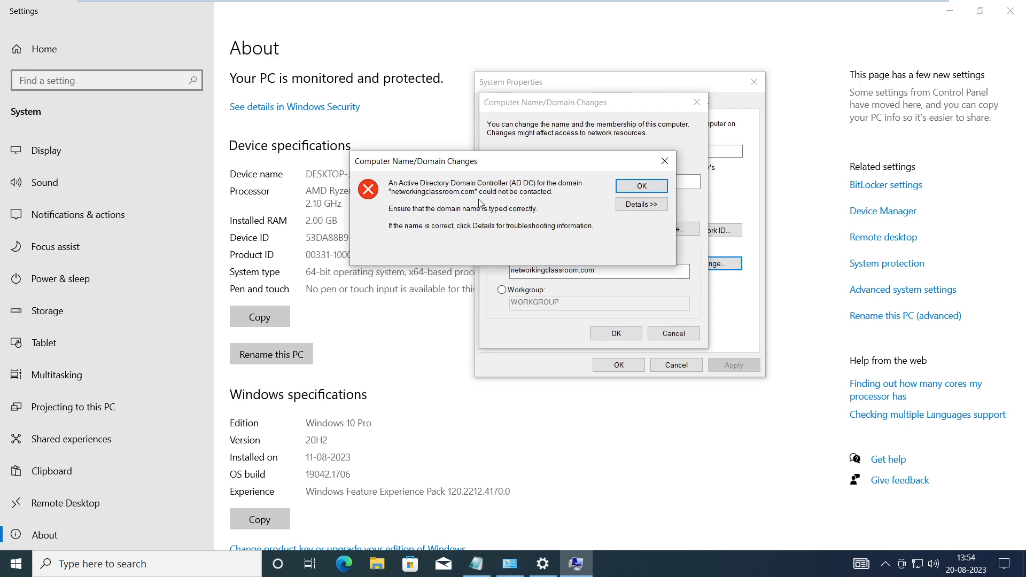
mouse_move(546, 210)
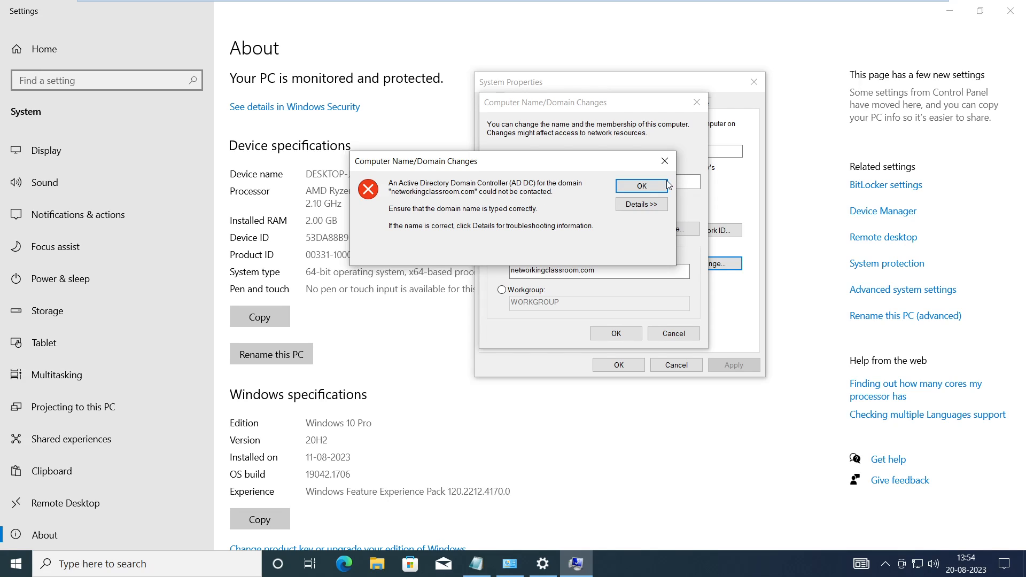
mouse_move(500, 223)
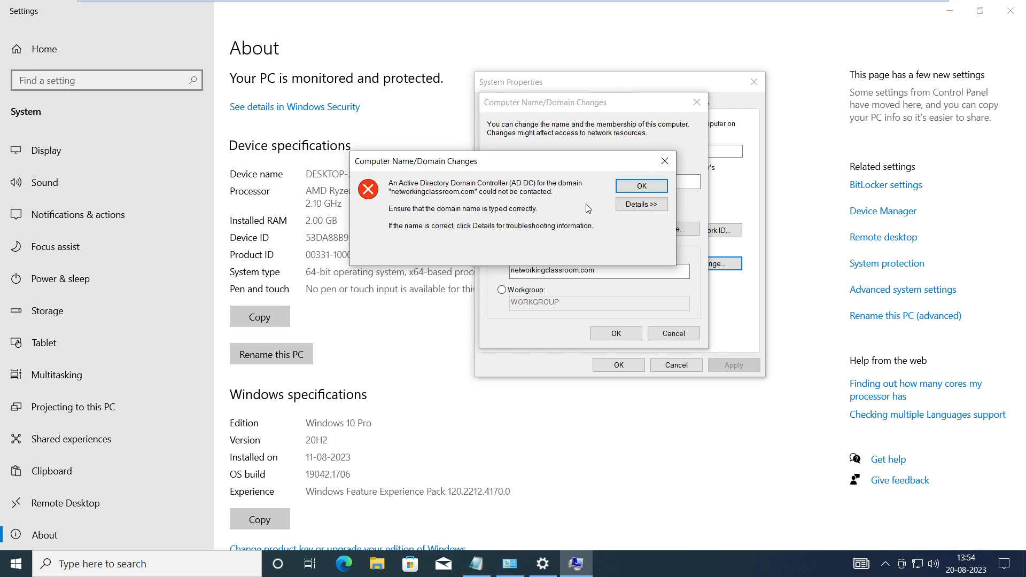
mouse_move(610, 256)
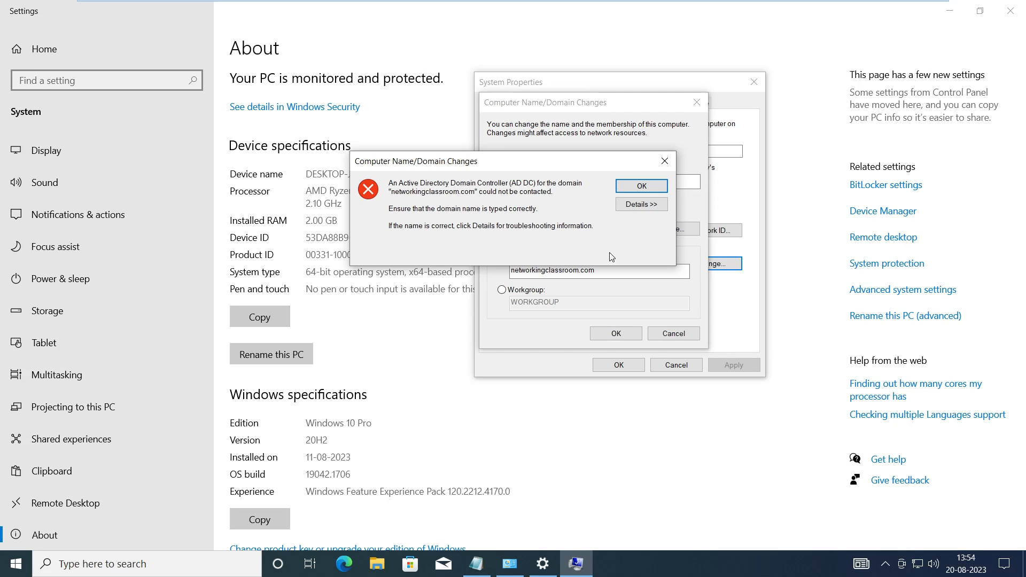
mouse_move(442, 315)
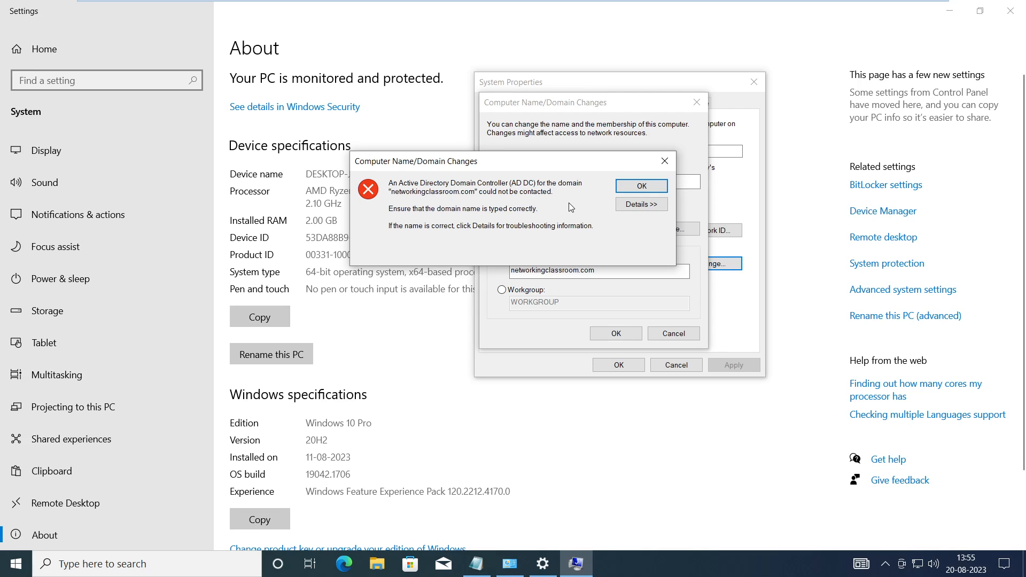
mouse_move(568, 468)
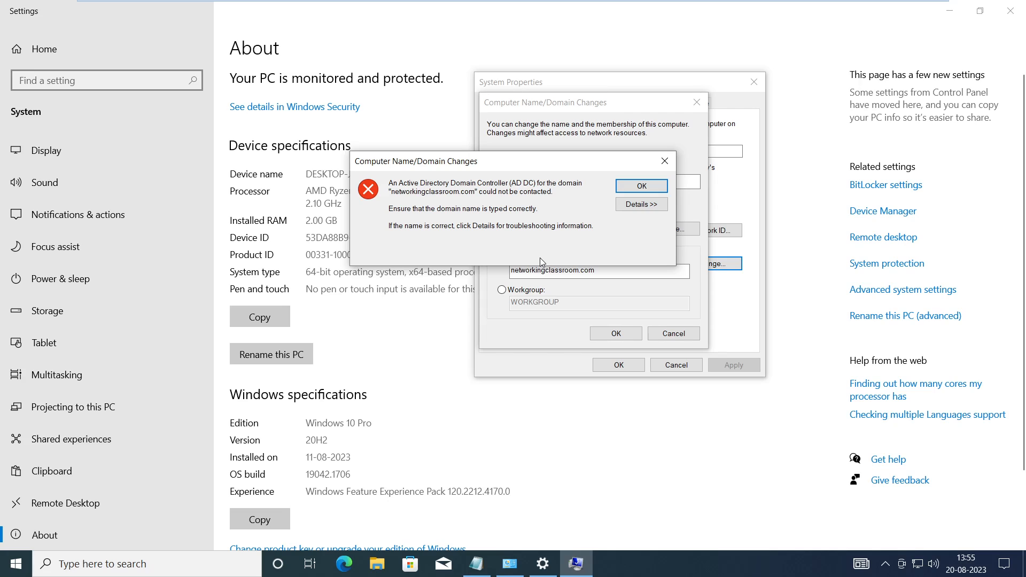
mouse_move(400, 210)
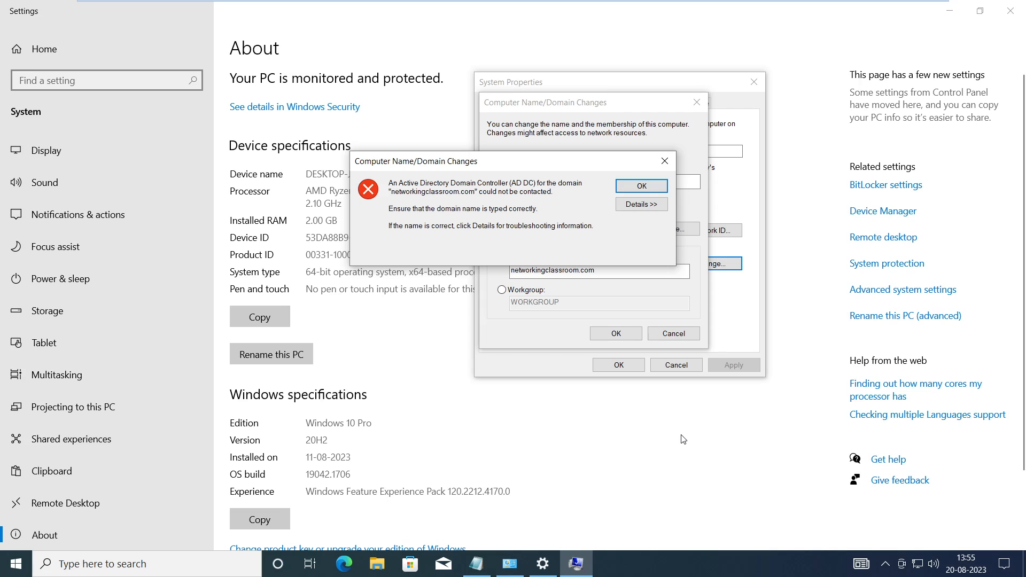
mouse_move(692, 450)
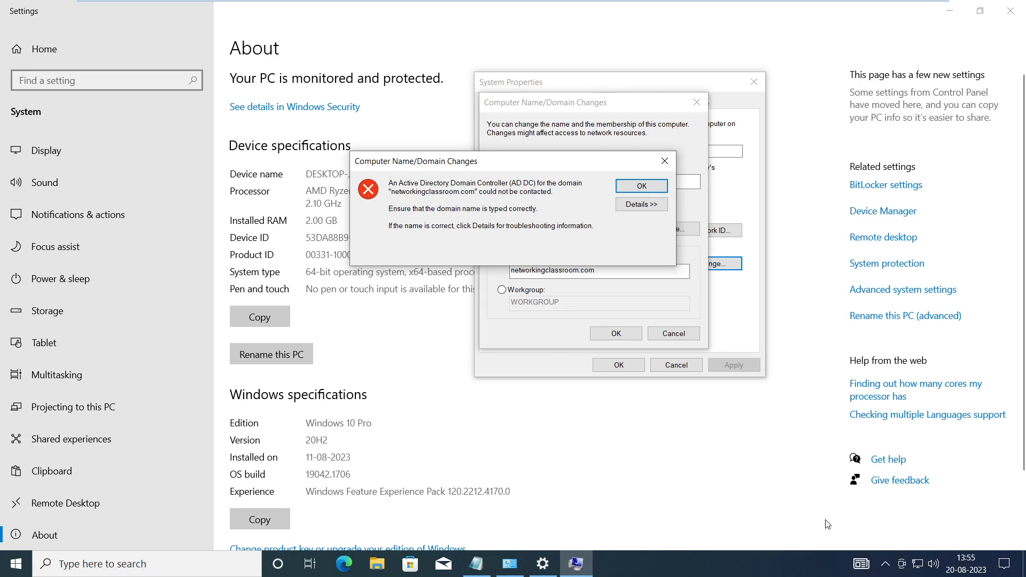
mouse_move(924, 564)
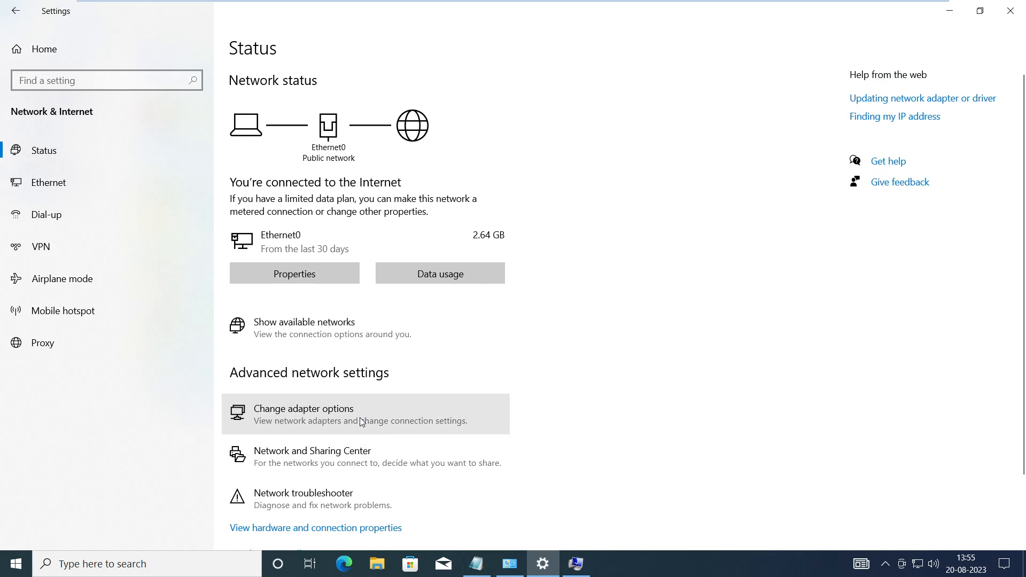
Step: From Change adapter options, bring up the Ethernet0 connection's Properties dialog
left_click(303, 415)
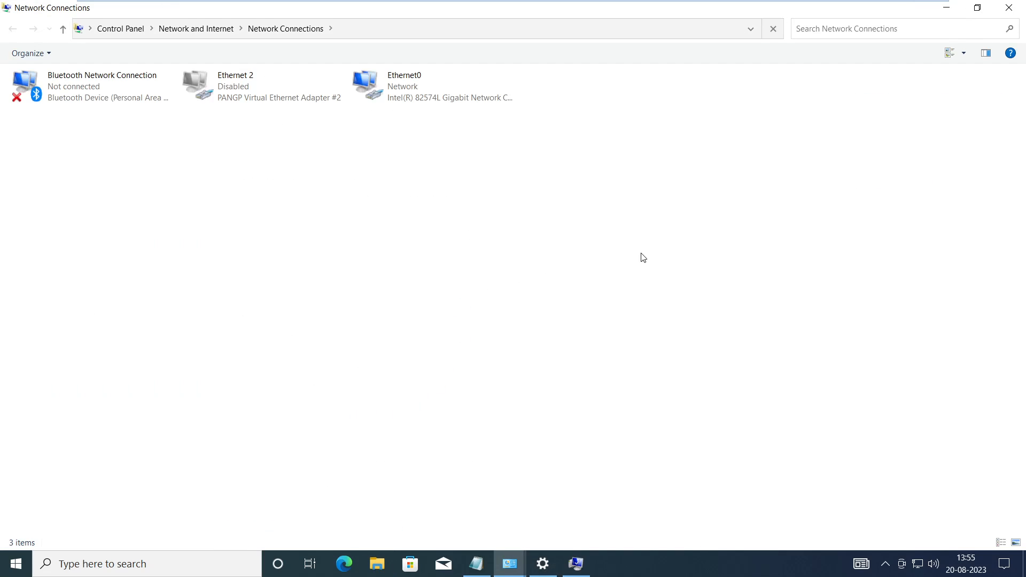
left_click(432, 85)
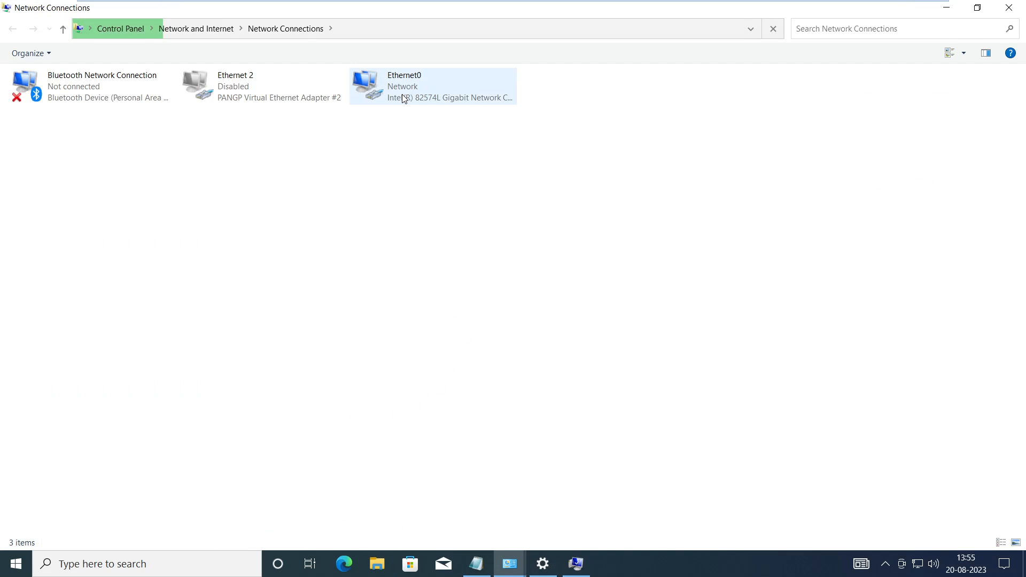
left_click(432, 86)
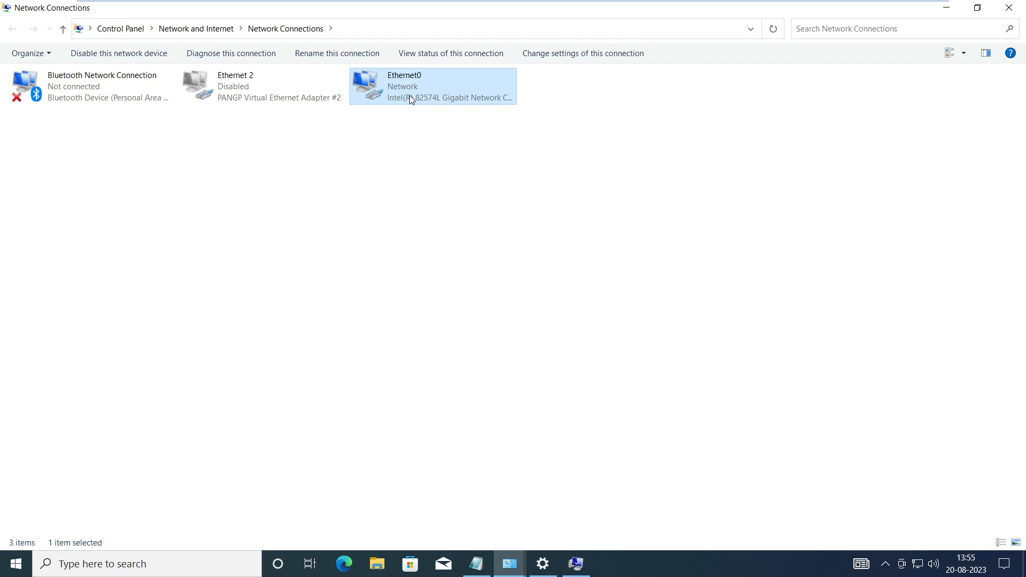
right_click(432, 86)
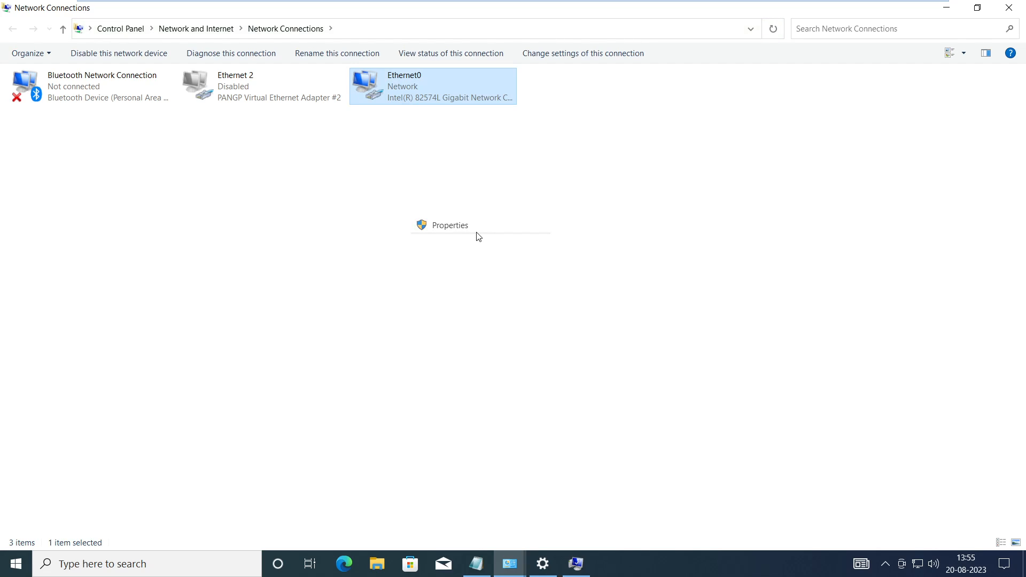
left_click(449, 225)
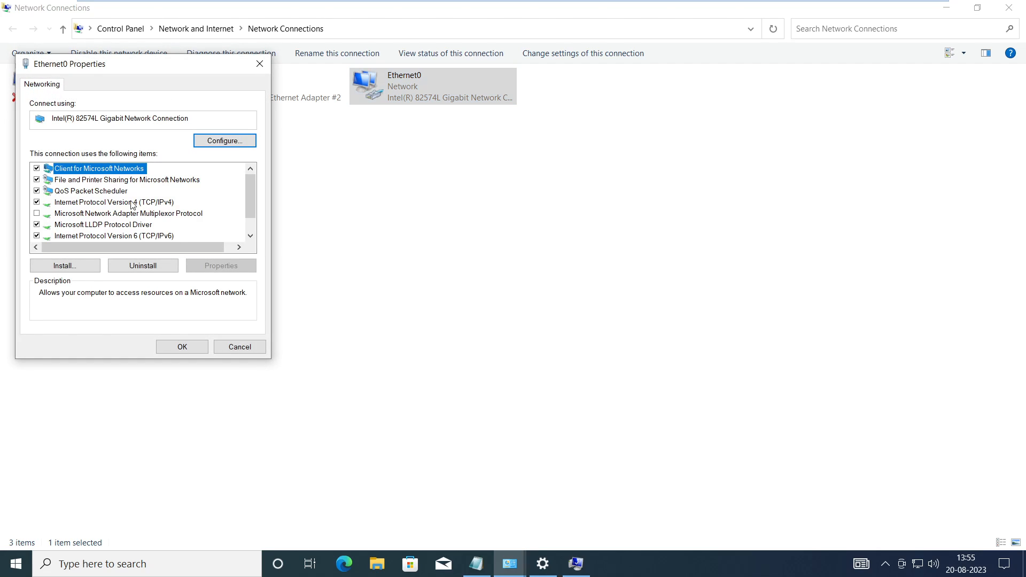
mouse_move(139, 207)
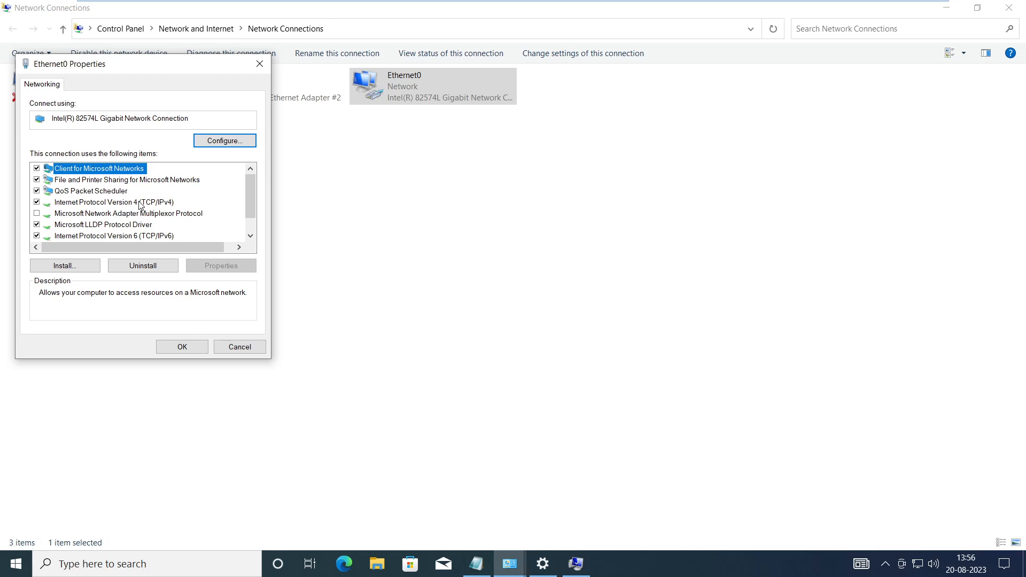
Step: In Ethernet0's IPv4 properties, clear the 8.8.8.8 preferred DNS server entry
double_click(112, 202)
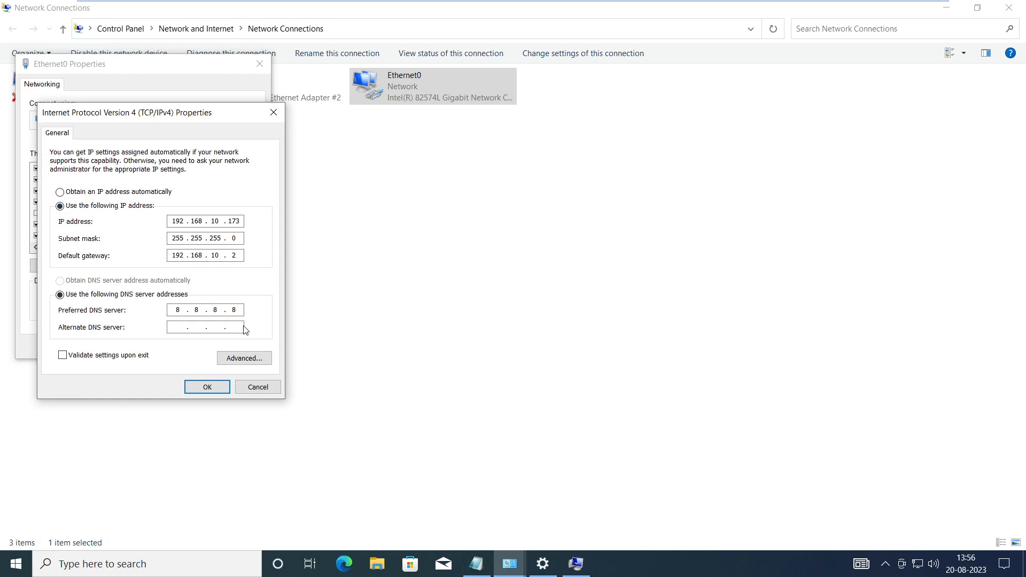
left_click(233, 310)
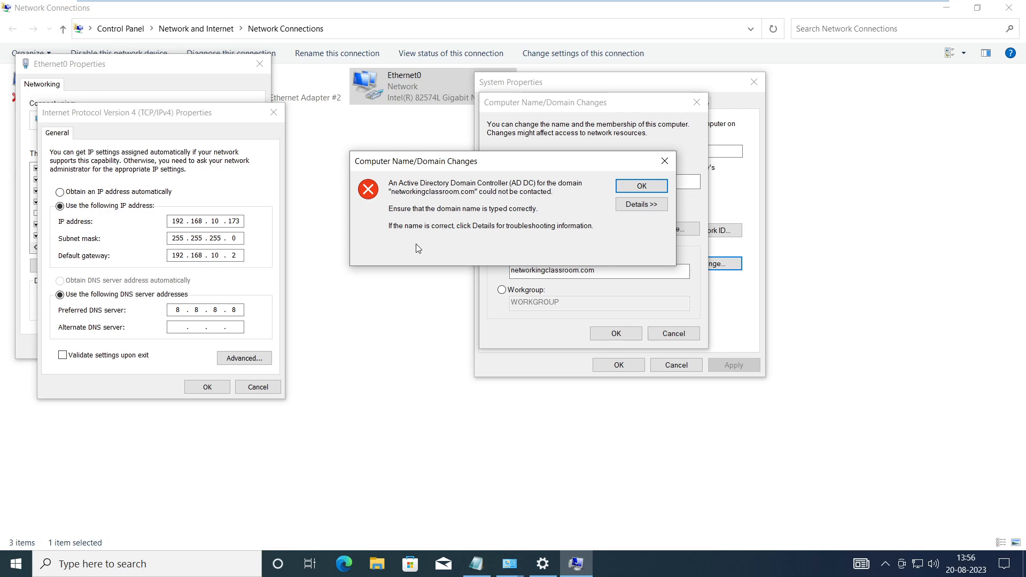
mouse_move(523, 218)
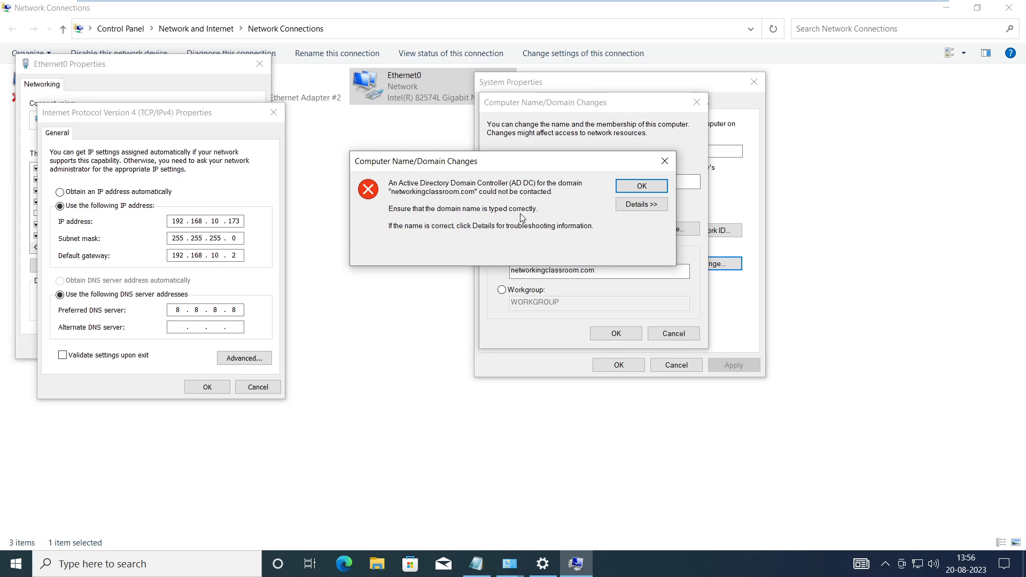
mouse_move(237, 304)
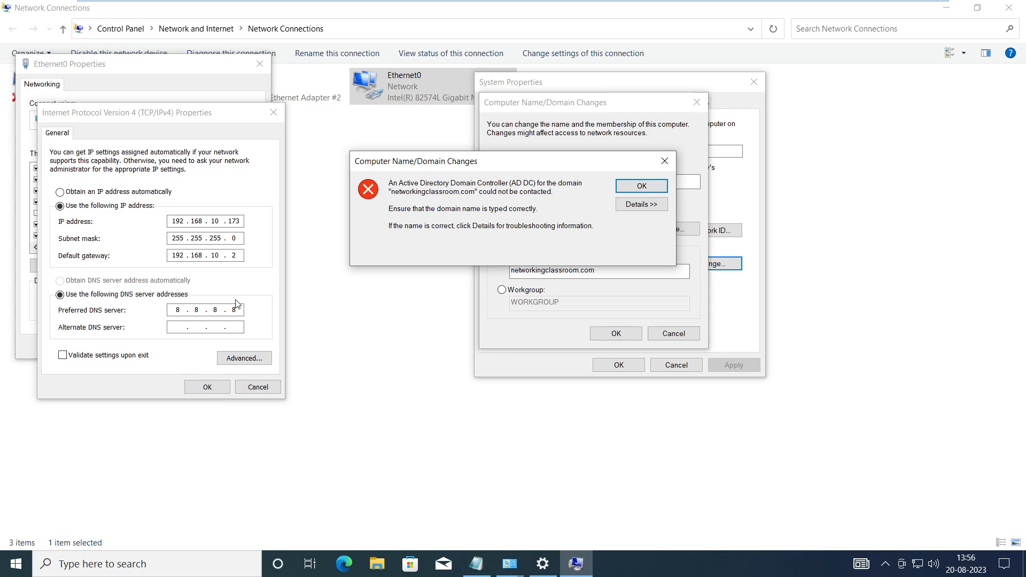
left_click(641, 186)
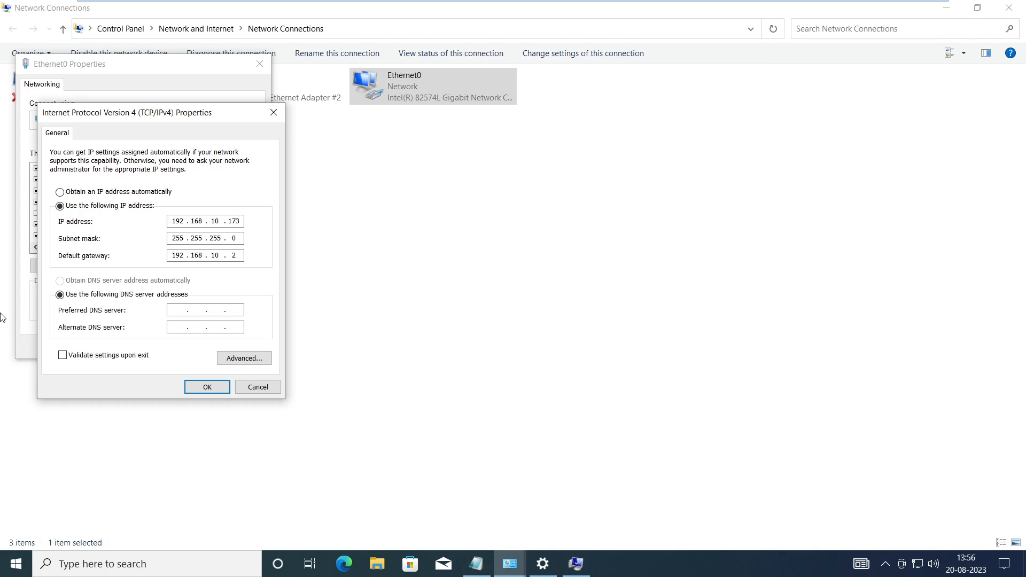
Step: Set preferred DNS server 192.168.10.171 and save the IPv4 and Ethernet0 properties
type("192 . 168 . 10 .")
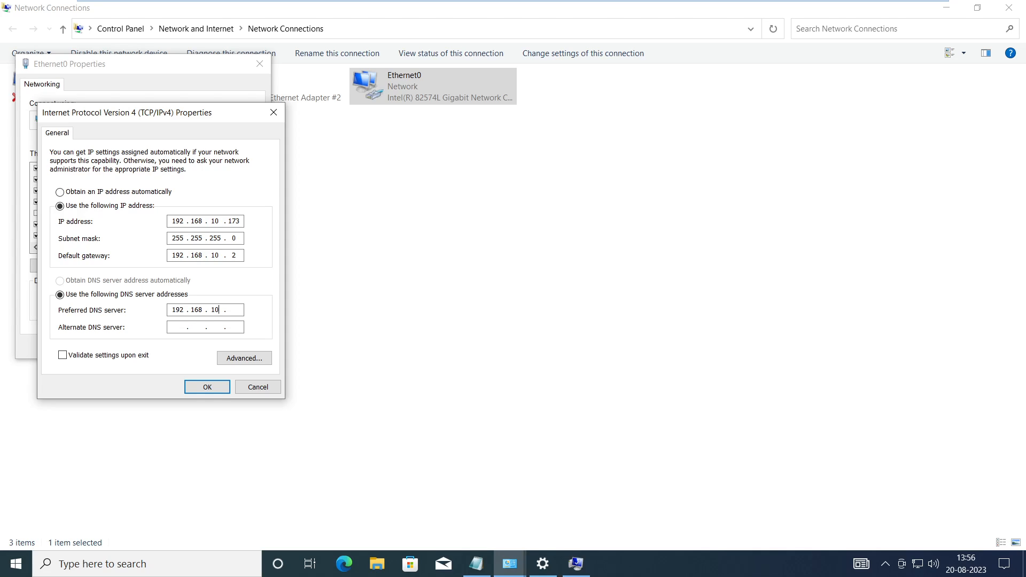
type("171")
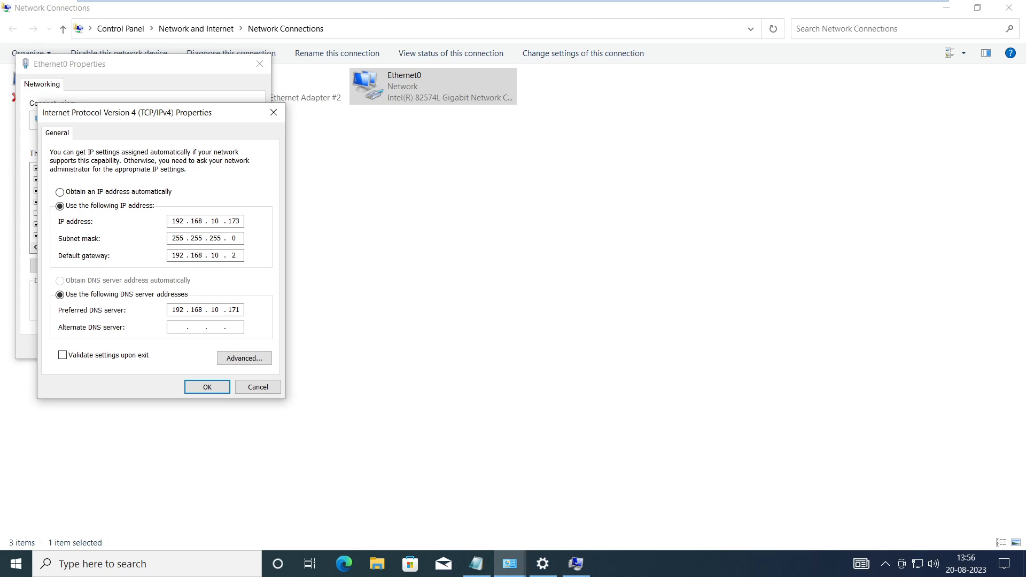
left_click(206, 387)
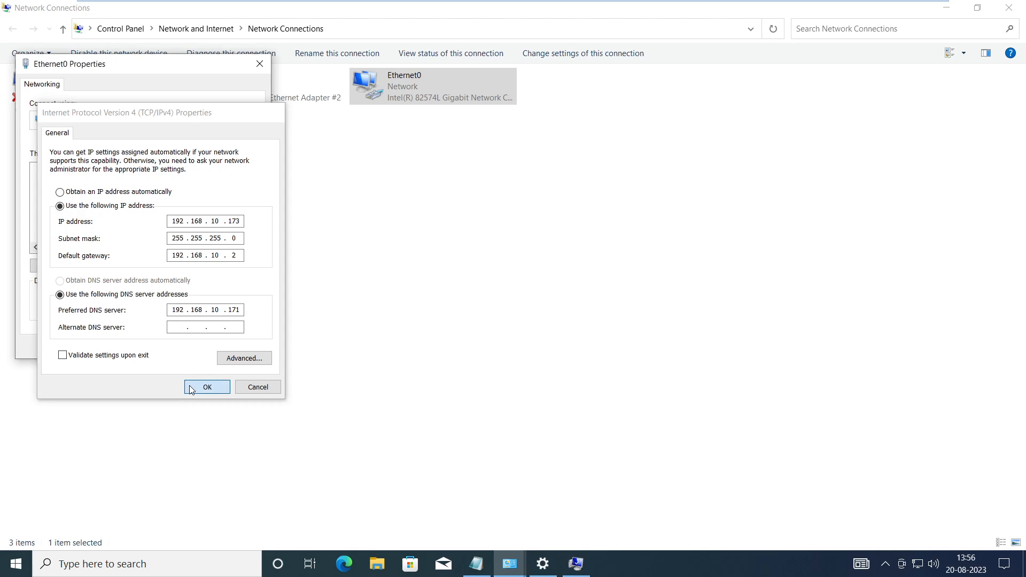
left_click(206, 387)
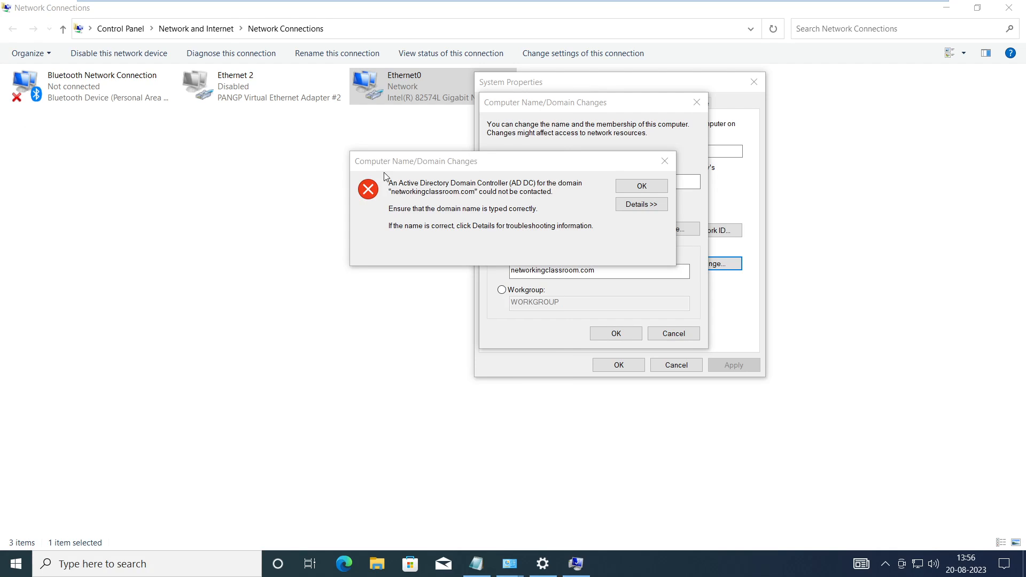
Step: Start a Snipping Tool capture, then dismiss the AD DC could not be contacted error
left_click(608, 563)
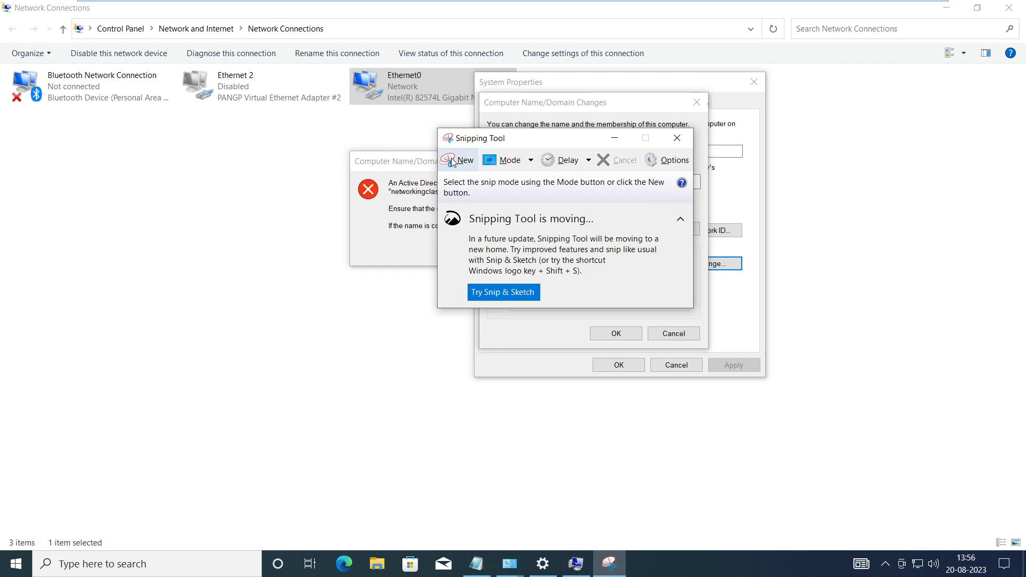
left_click(459, 160)
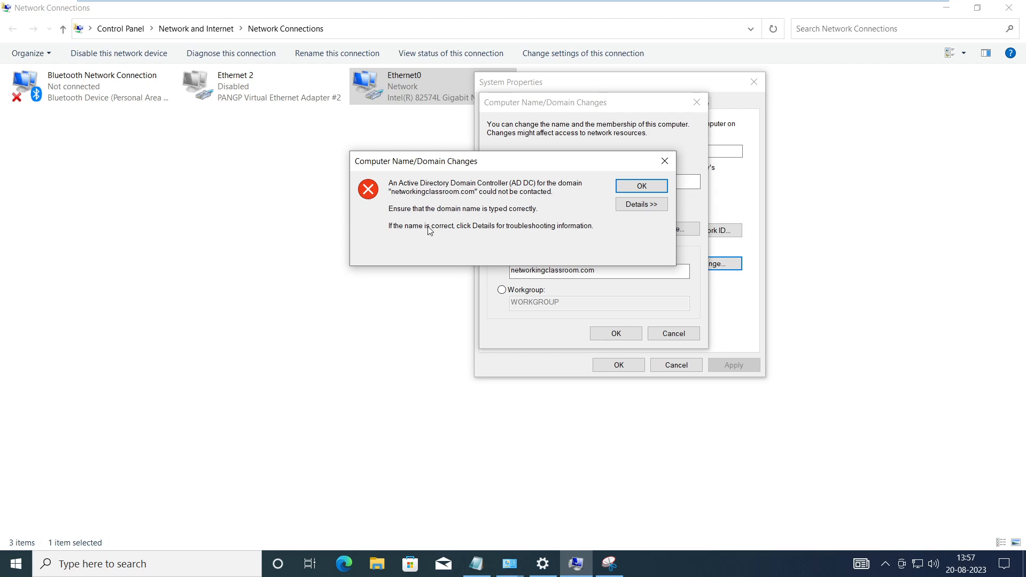
mouse_move(643, 258)
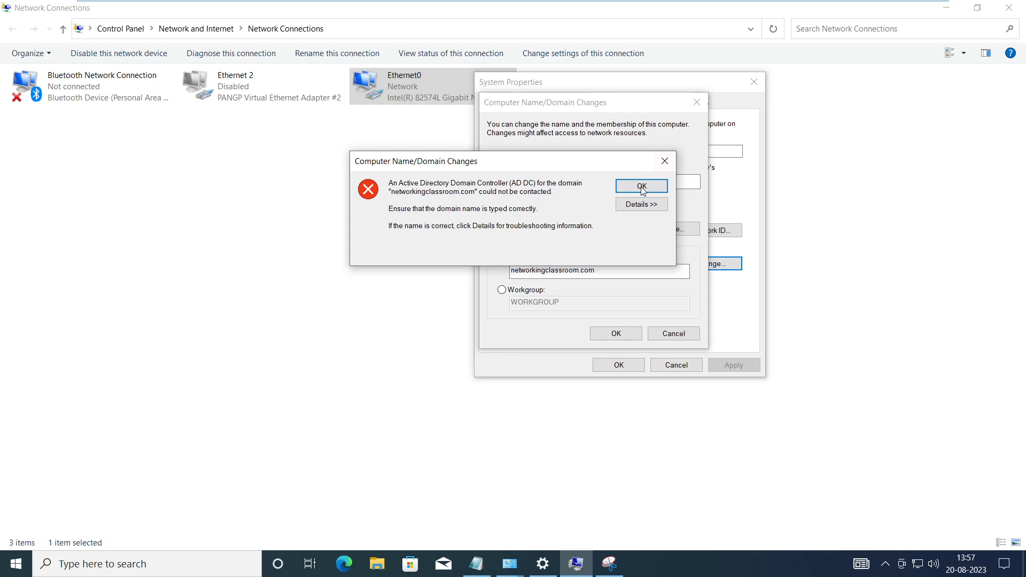
left_click(640, 186)
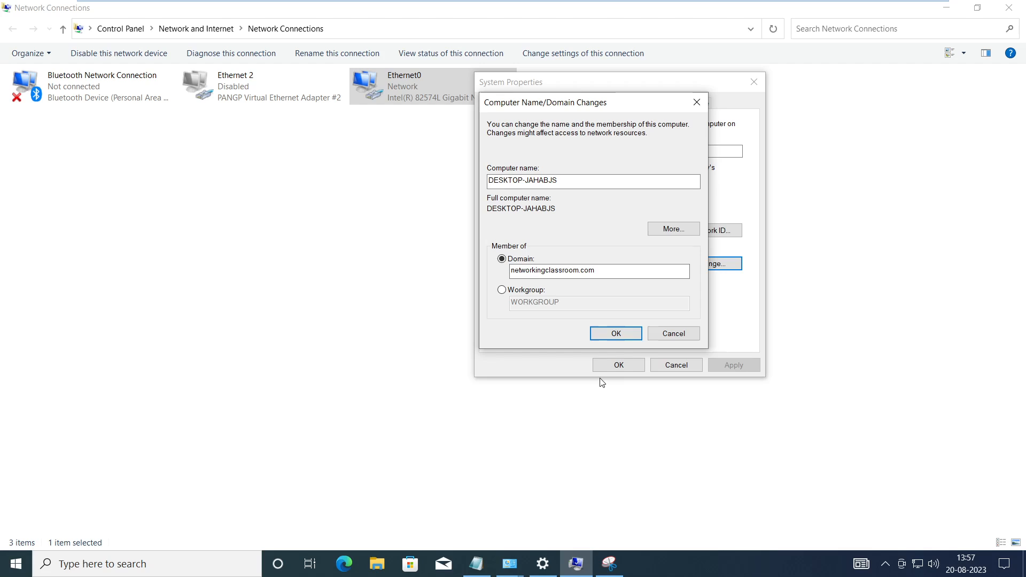
left_click(616, 334)
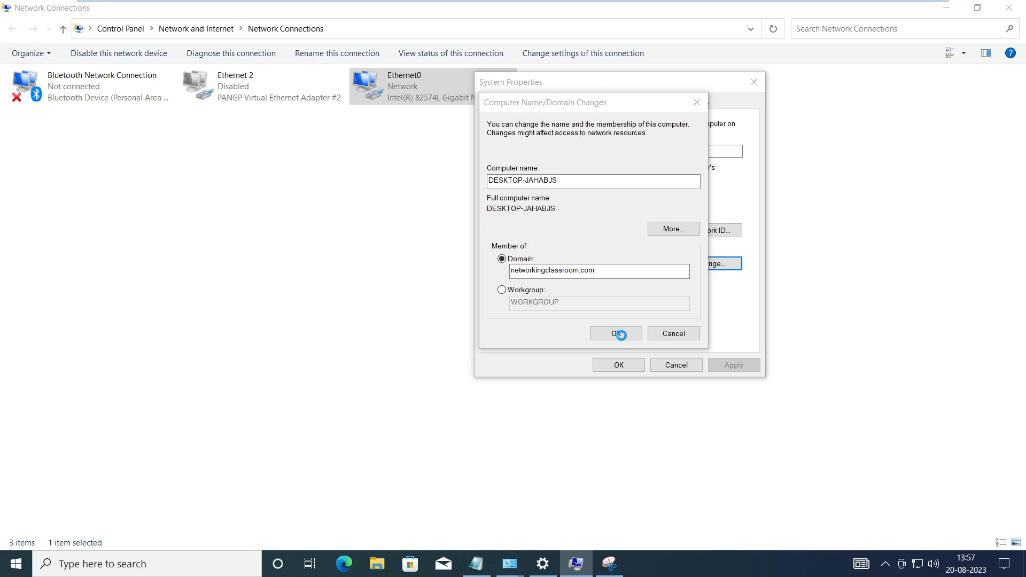
Step: Resubmit the domain join and authorise it with the sandeep domain account credentials
left_click(612, 334)
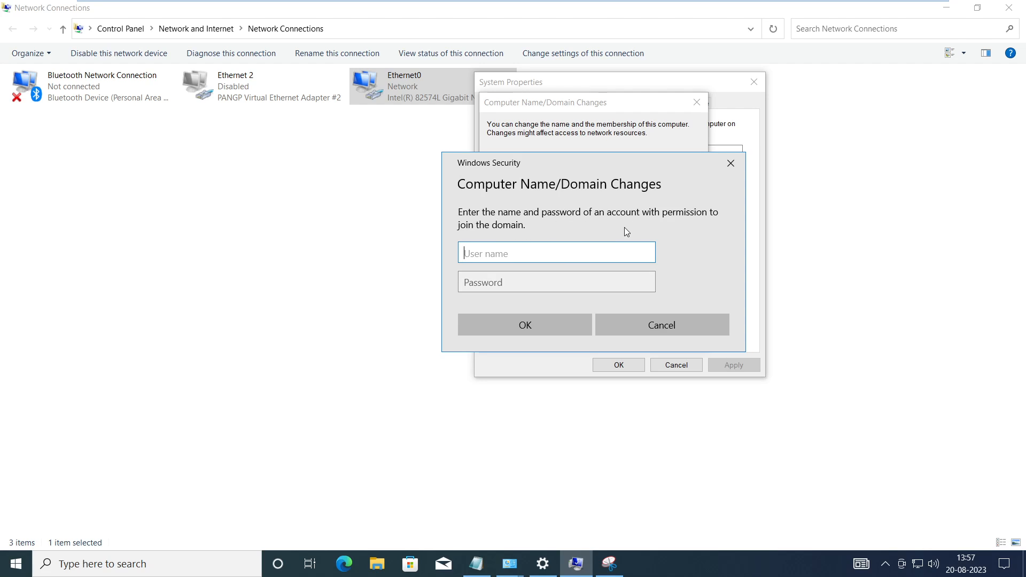
mouse_move(680, 268)
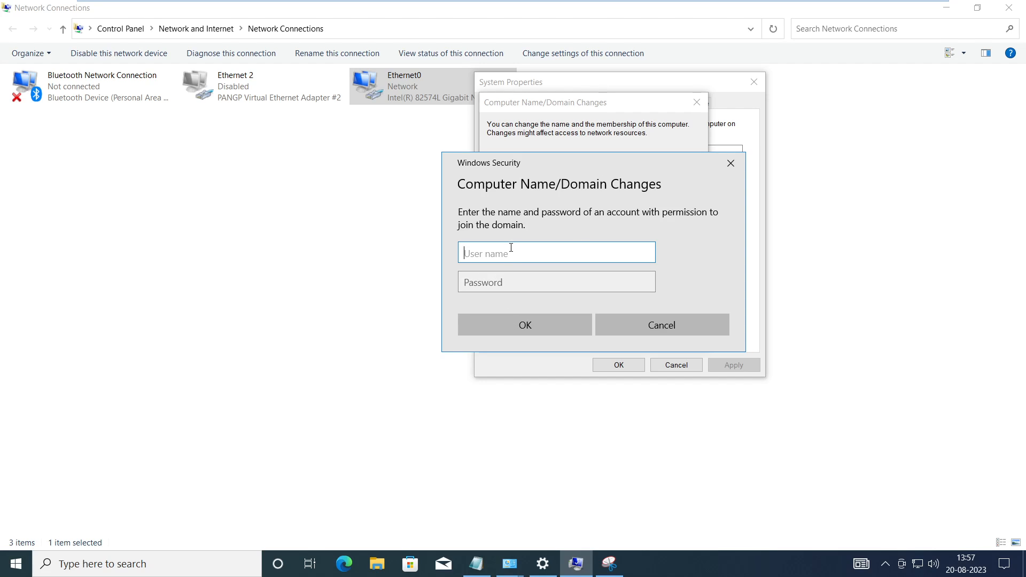
mouse_move(512, 259)
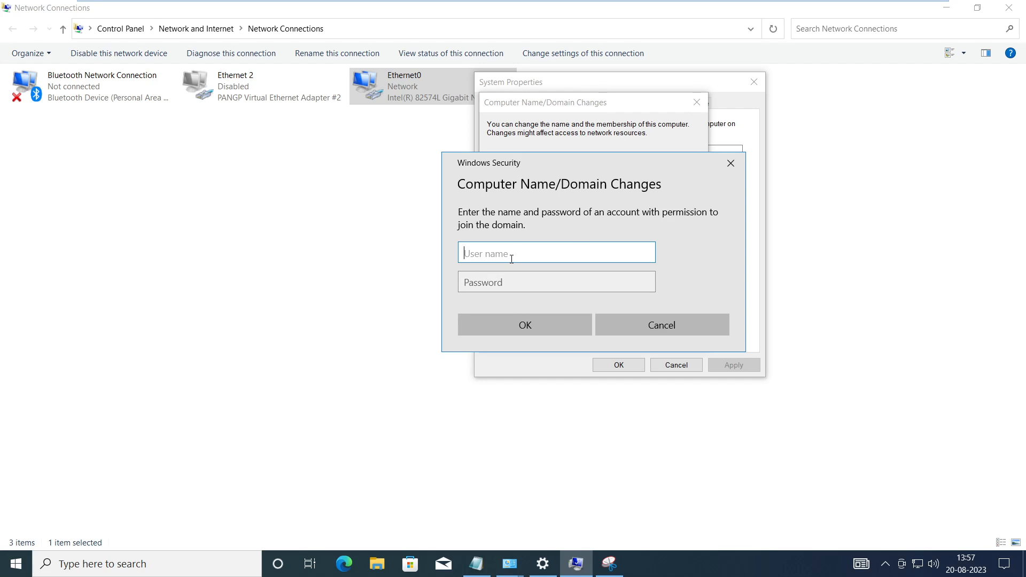
type("s")
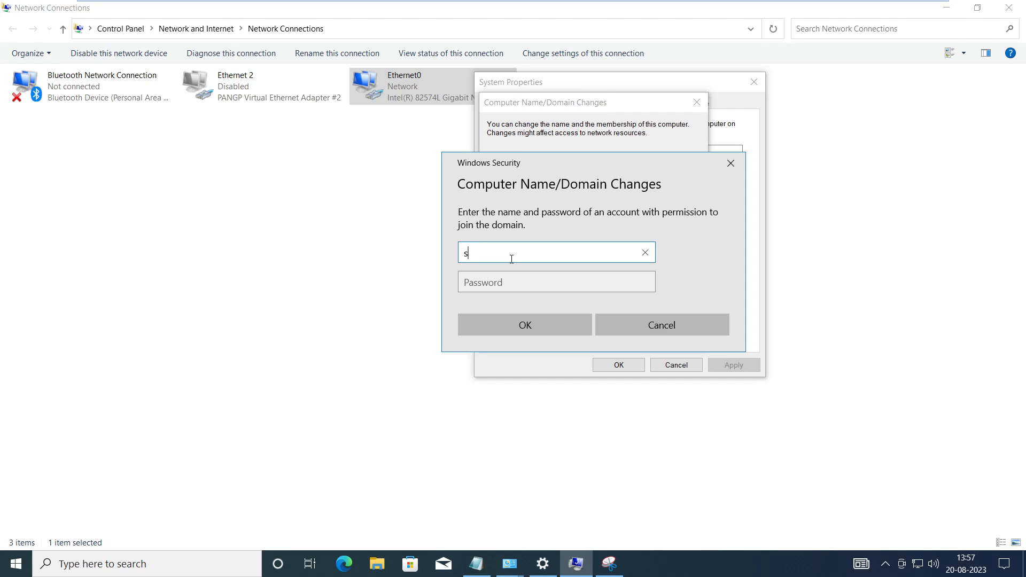
type("andeep")
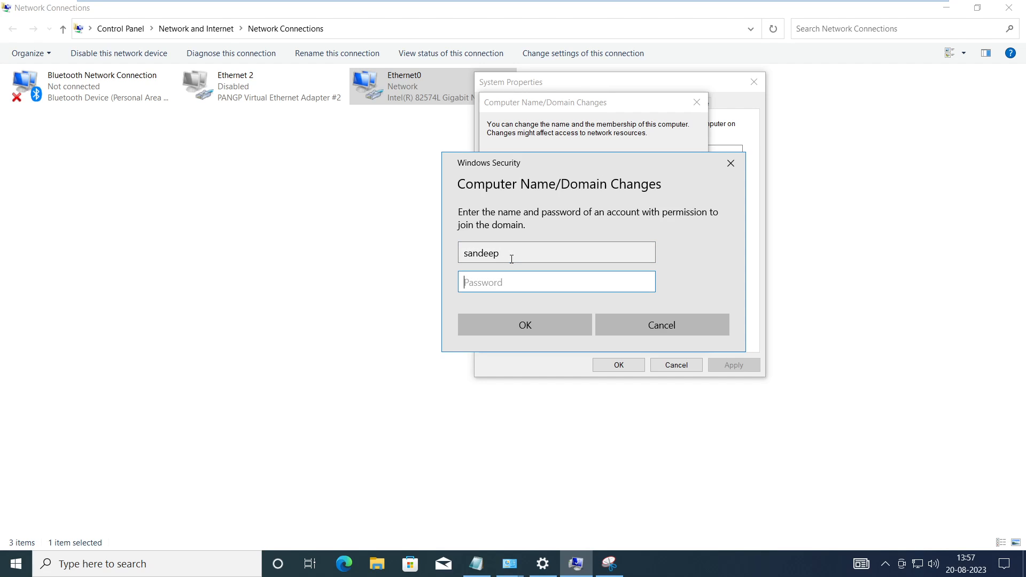
type("•••")
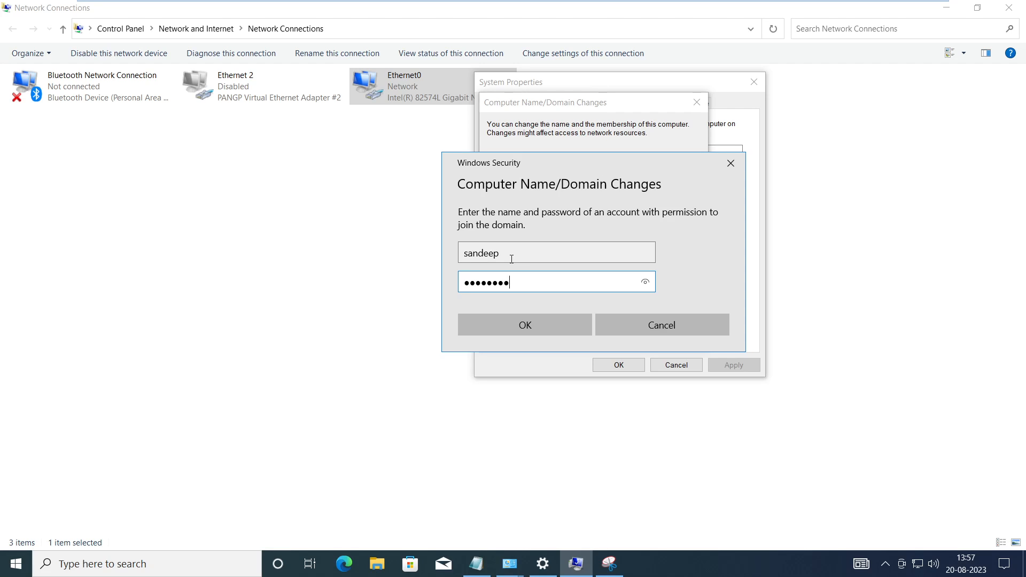
type("••")
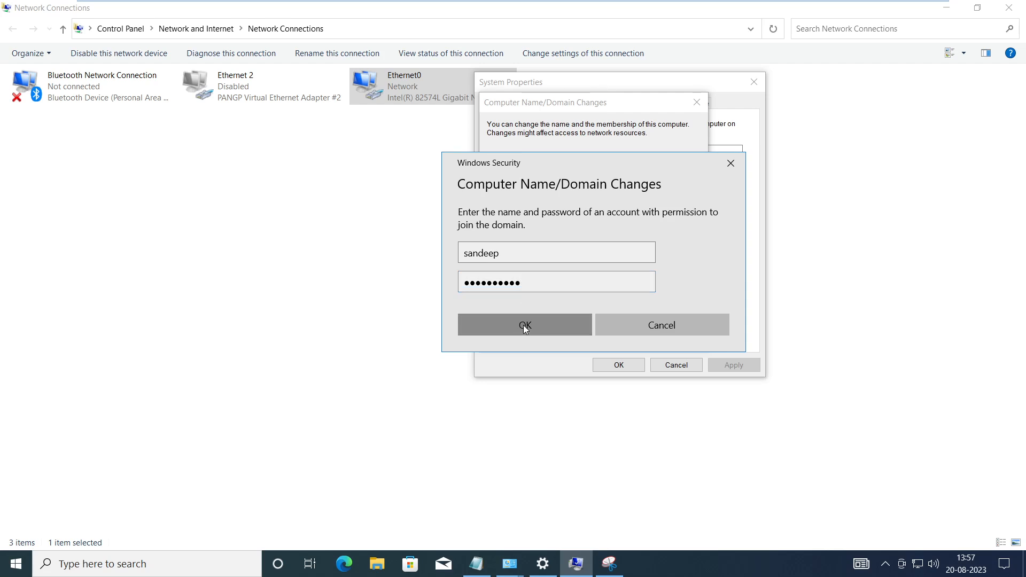
left_click(524, 325)
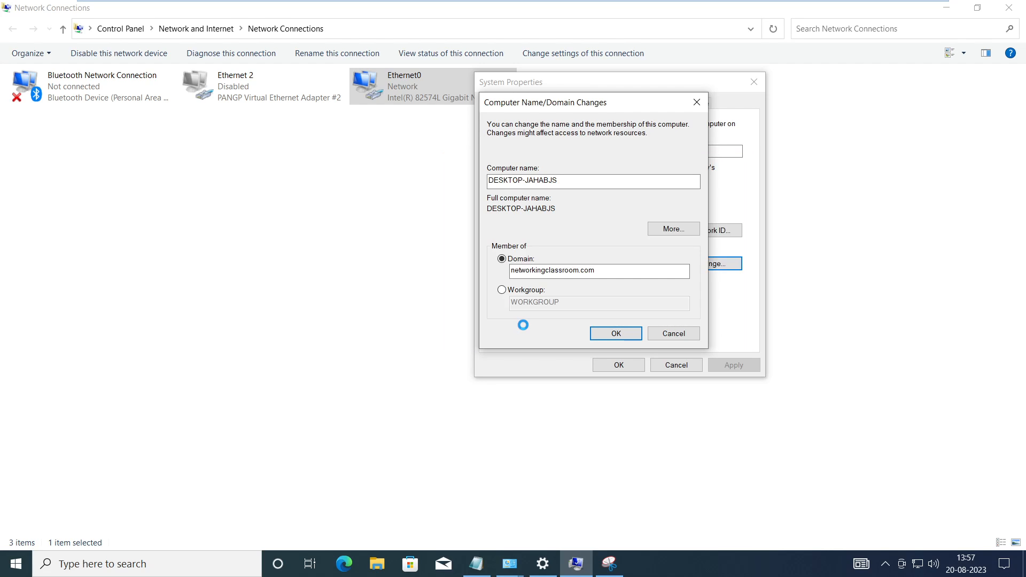
Step: Accept the networkingclassroom.com welcome message and confirm the name/domain changes
left_click(614, 333)
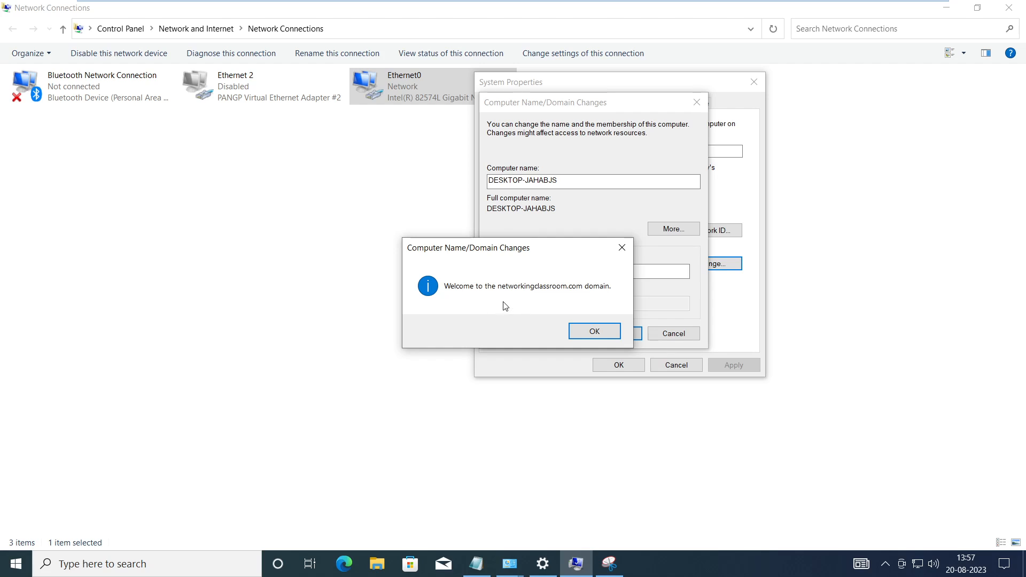
mouse_move(486, 305)
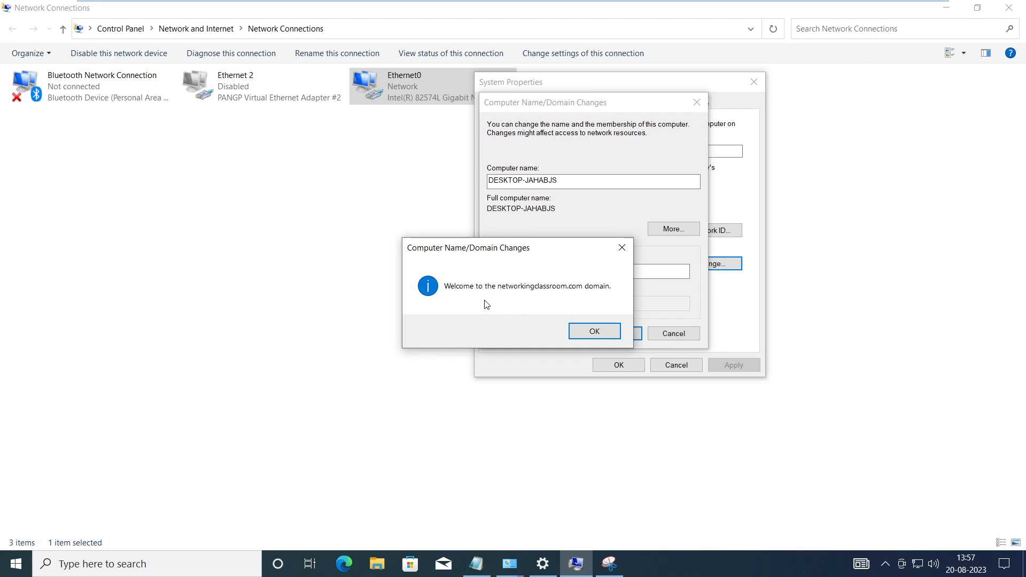
mouse_move(599, 299)
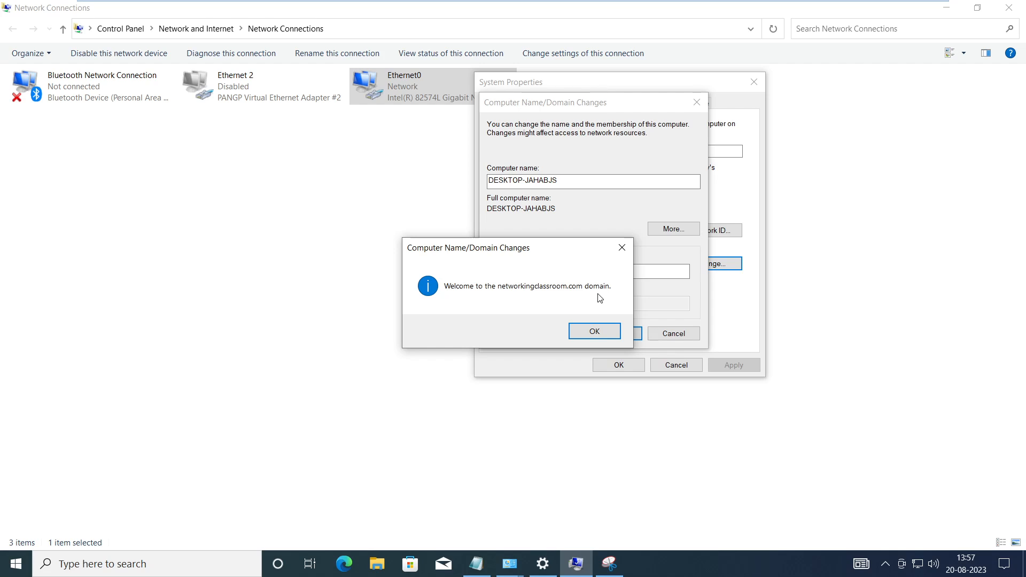
left_click(593, 331)
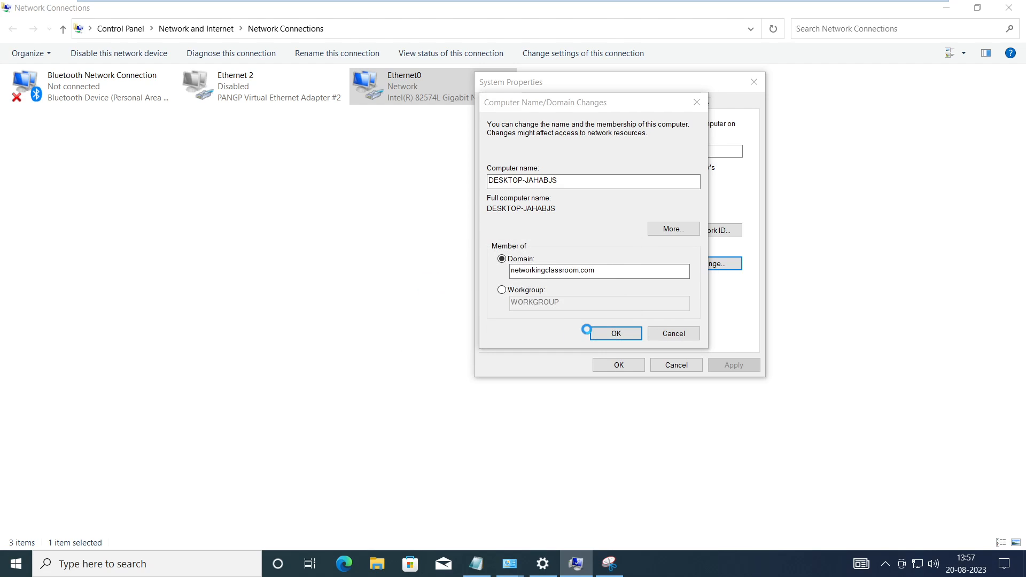
left_click(614, 333)
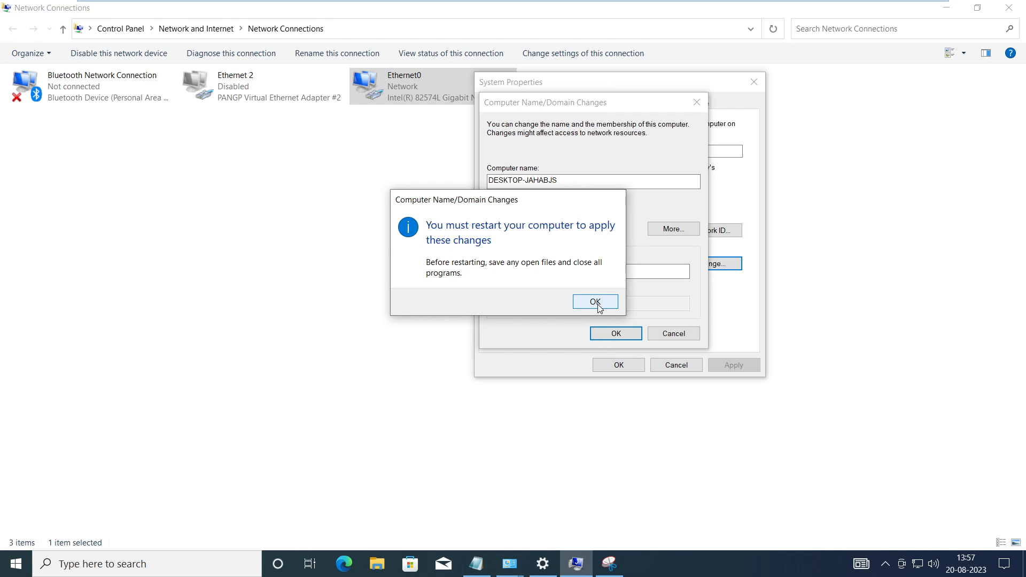
Step: Acknowledge the restart notice and restart anyway despite the unsaved Notepad note
left_click(594, 301)
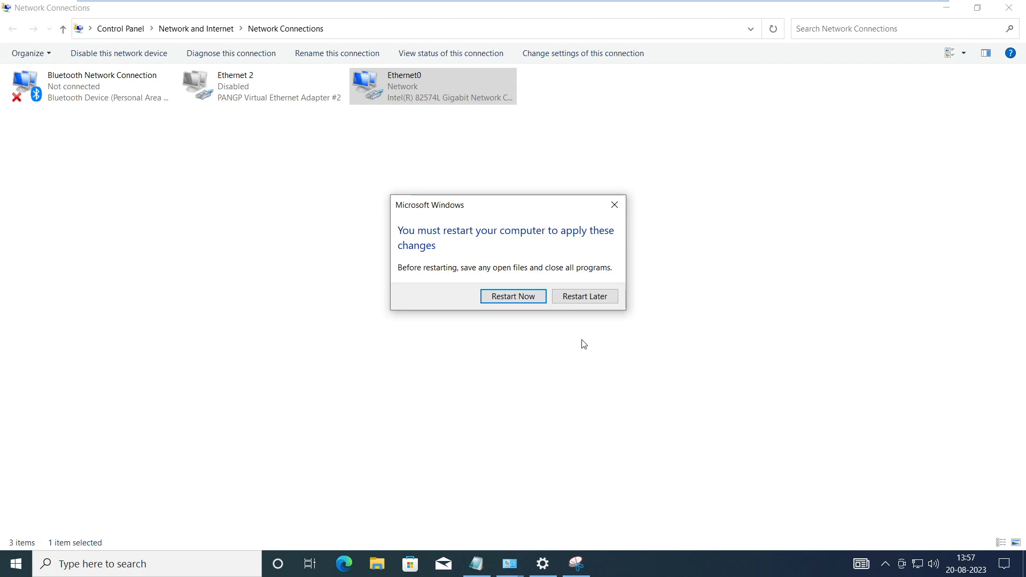
left_click(583, 296)
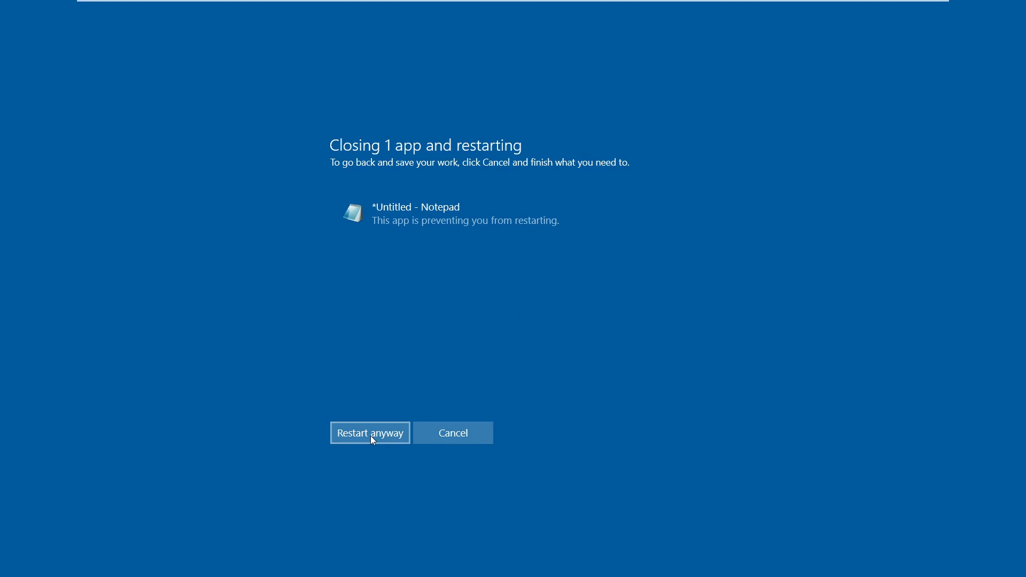
left_click(369, 433)
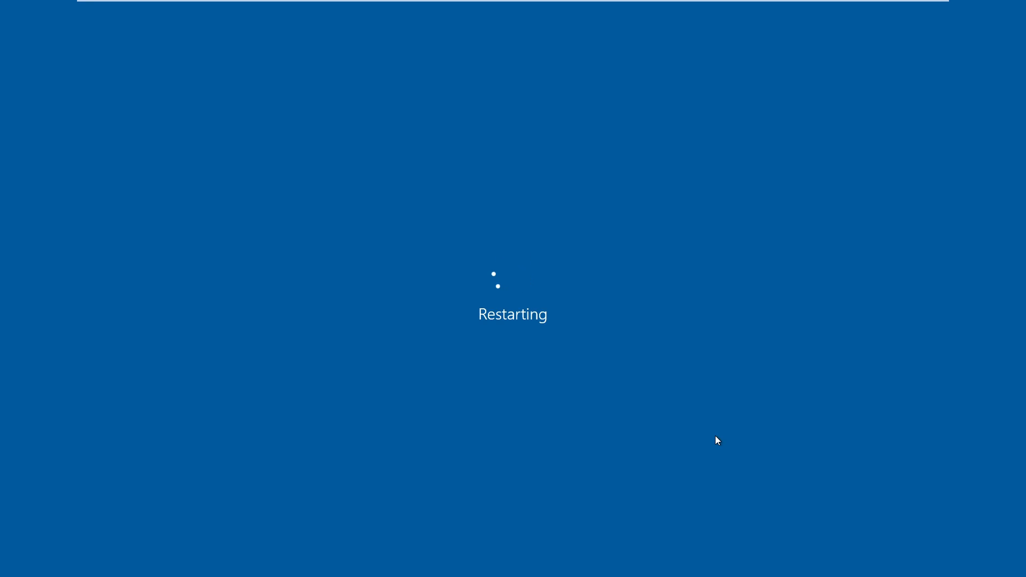
mouse_move(488, 360)
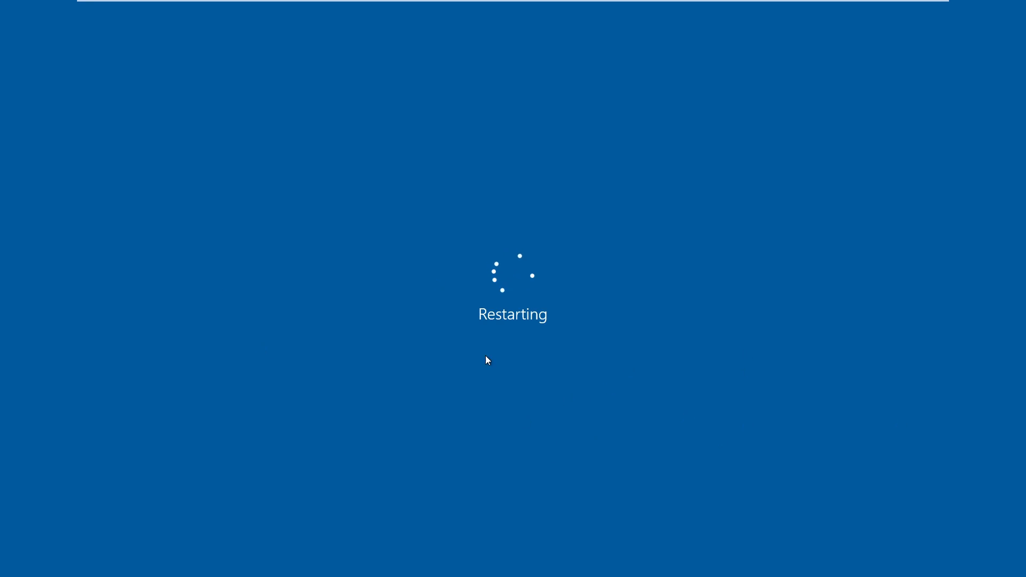
mouse_move(652, 317)
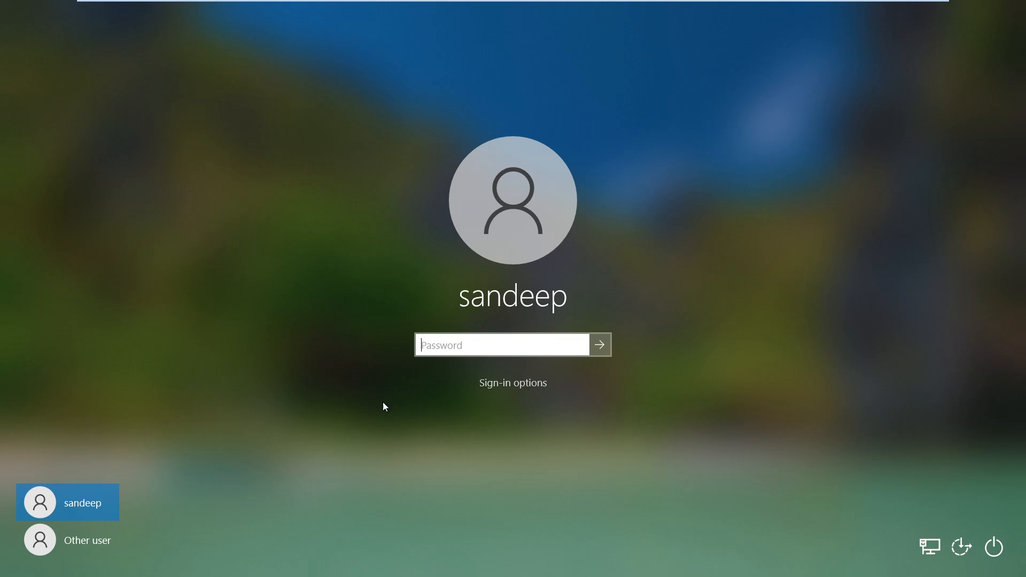
mouse_move(659, 366)
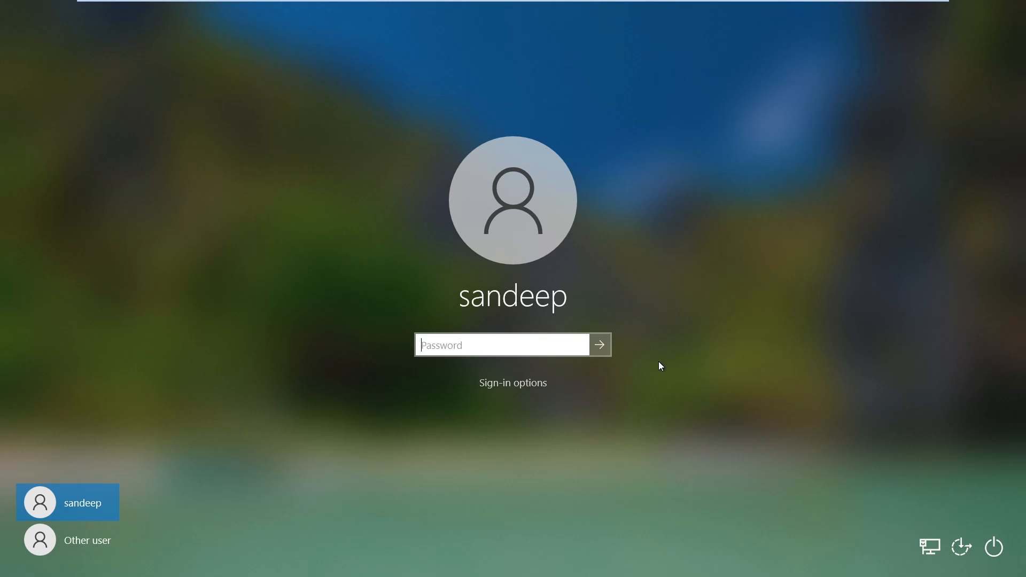
mouse_move(487, 367)
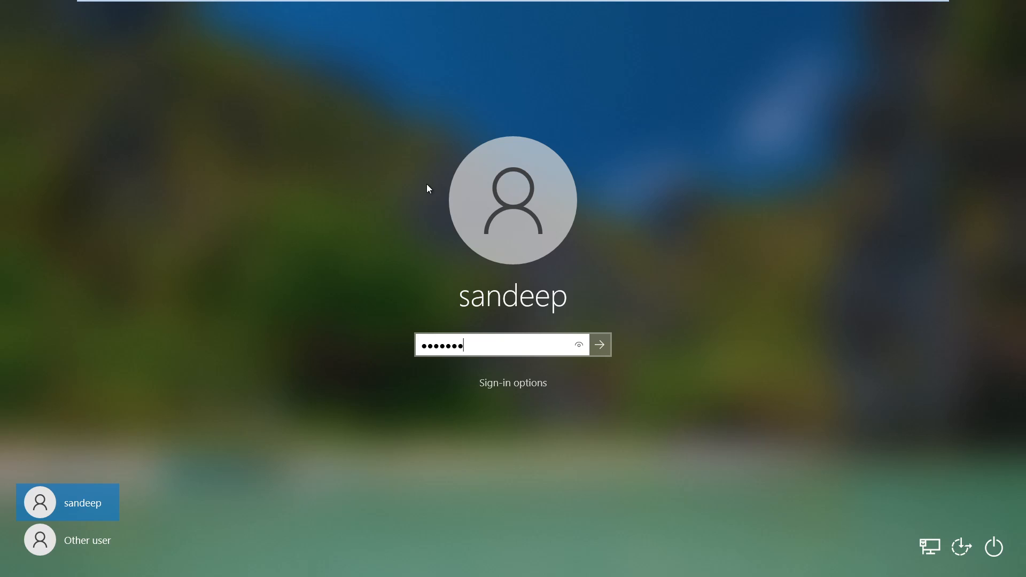
left_click(599, 345)
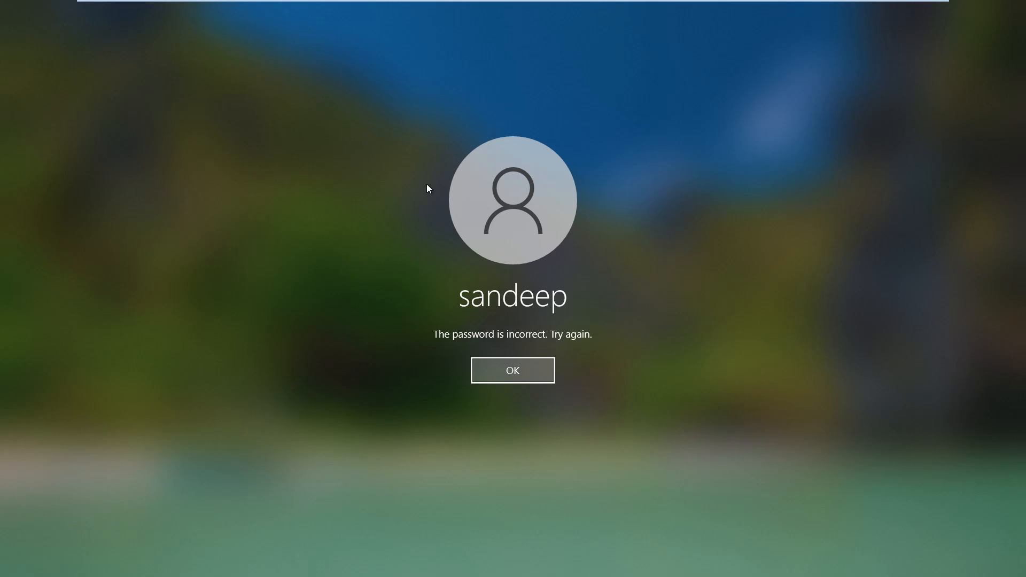
mouse_move(457, 349)
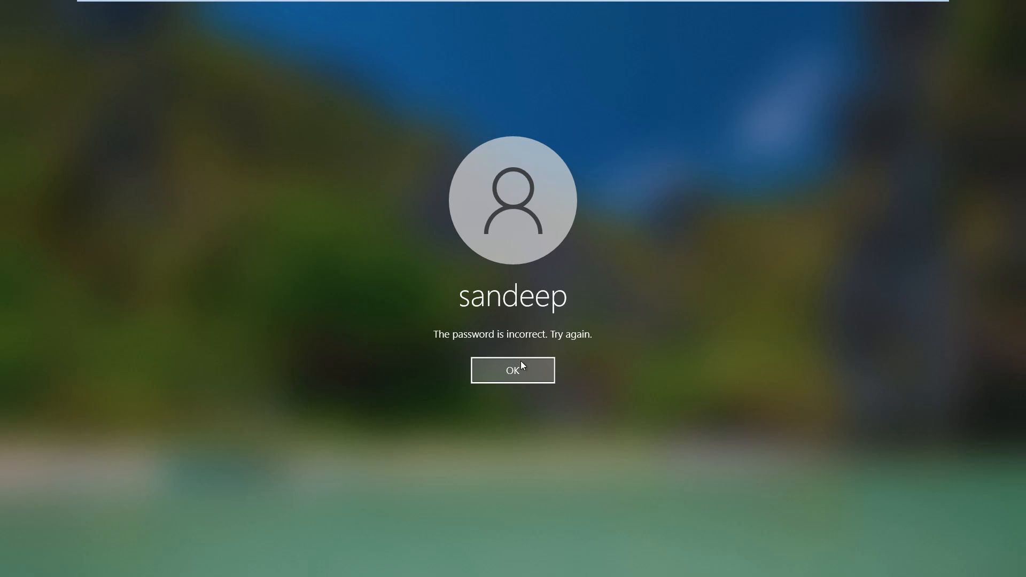
left_click(513, 370)
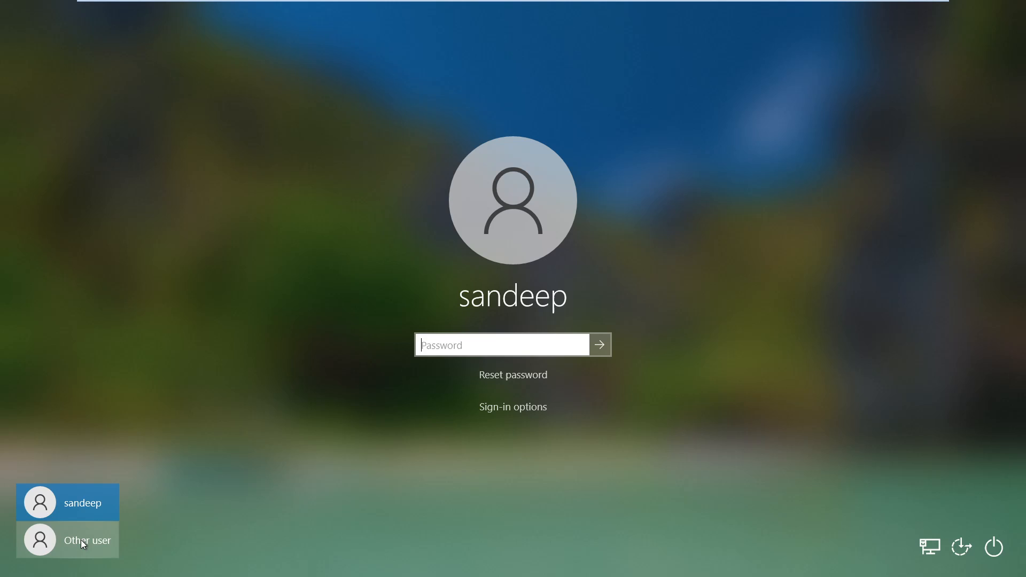
Step: Sign in via Other user as 'sandeep' on the NETWORKINGCLASS domain and reach the desktop
left_click(86, 540)
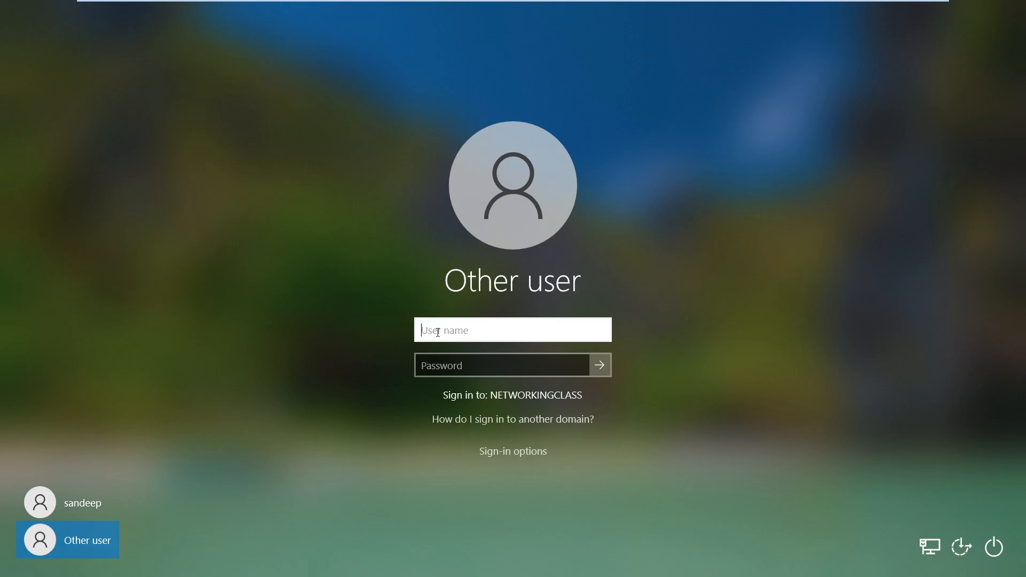
type("sandeep")
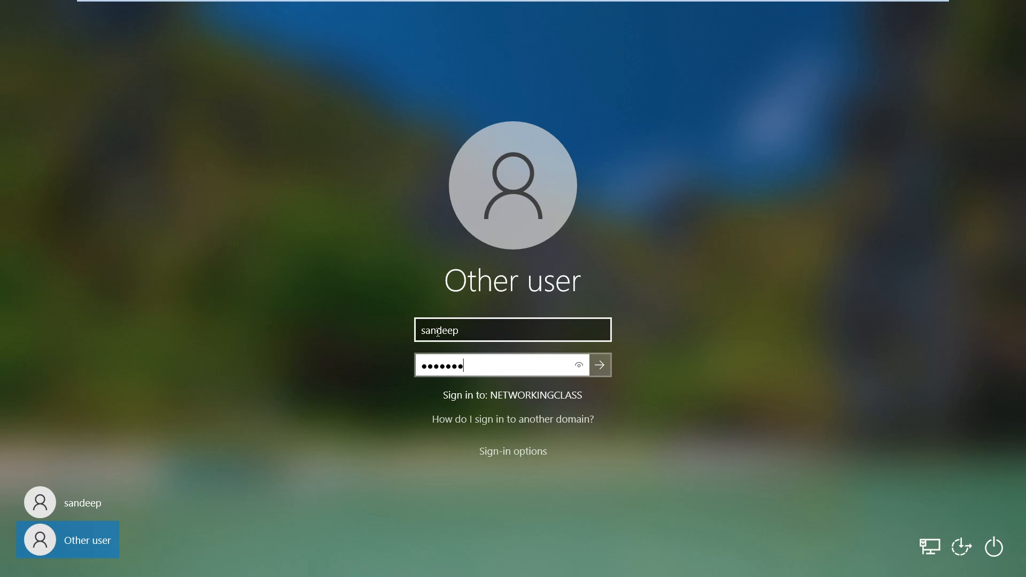
left_click(599, 365)
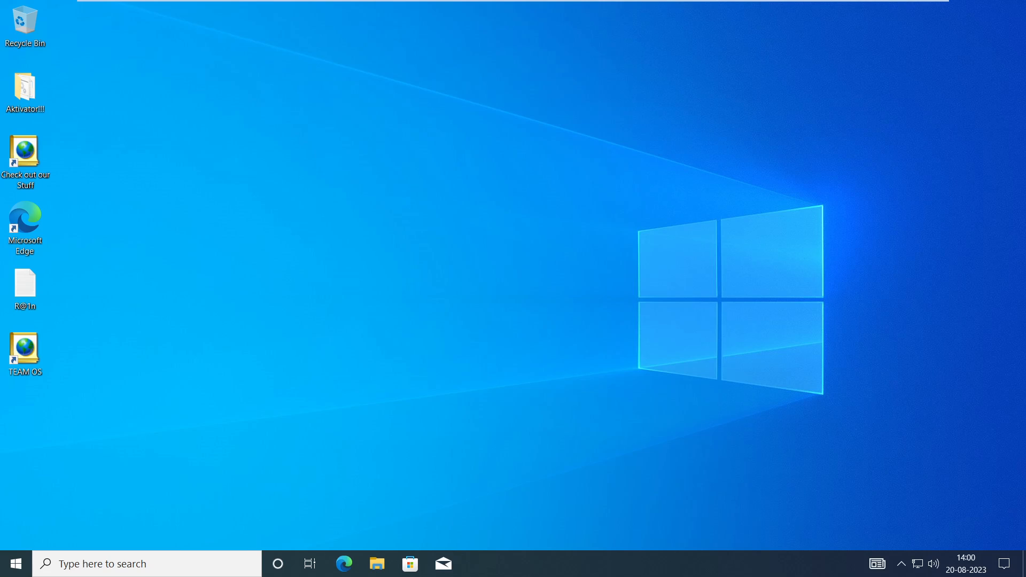
mouse_move(464, 164)
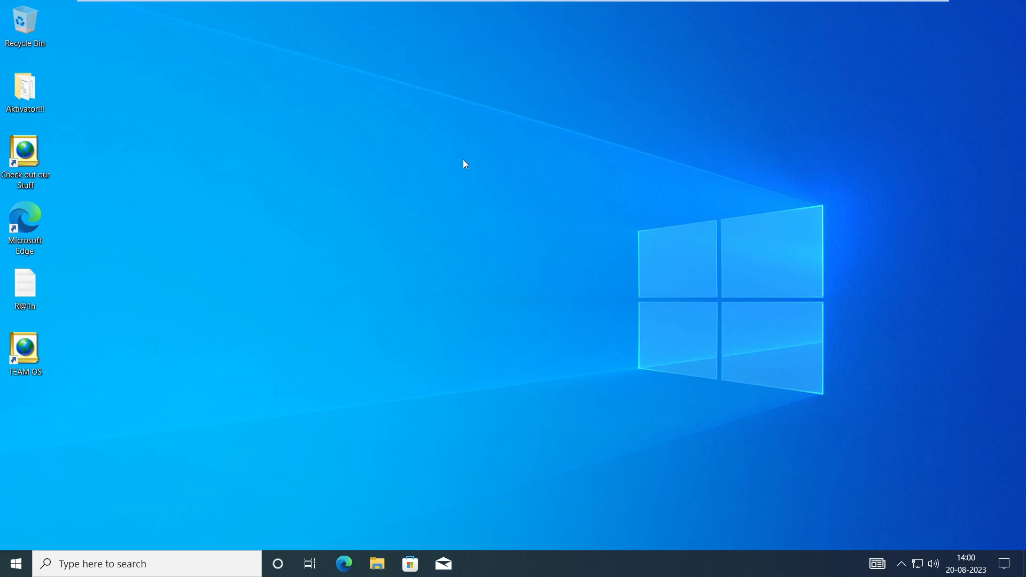
mouse_move(138, 383)
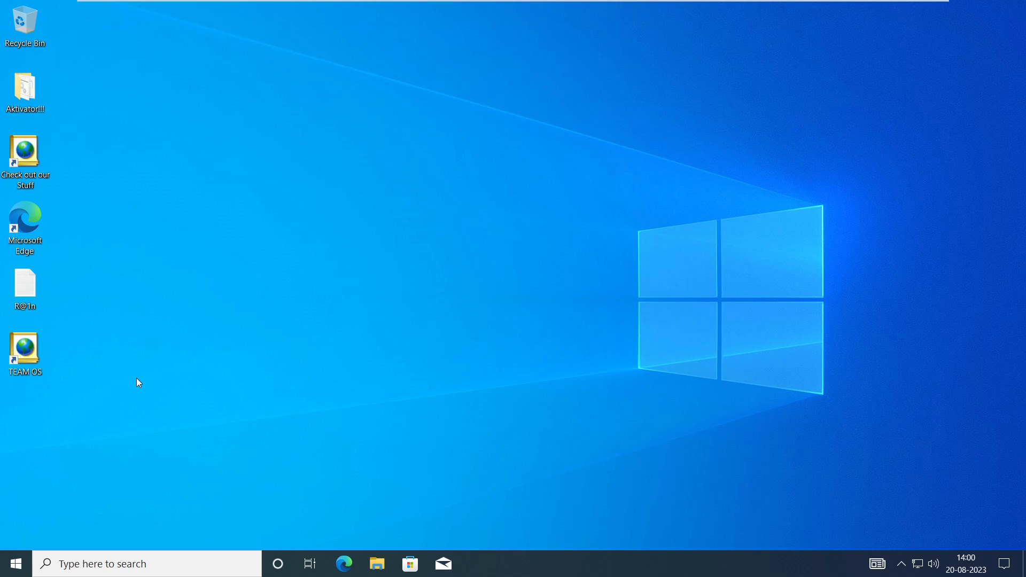
mouse_move(693, 335)
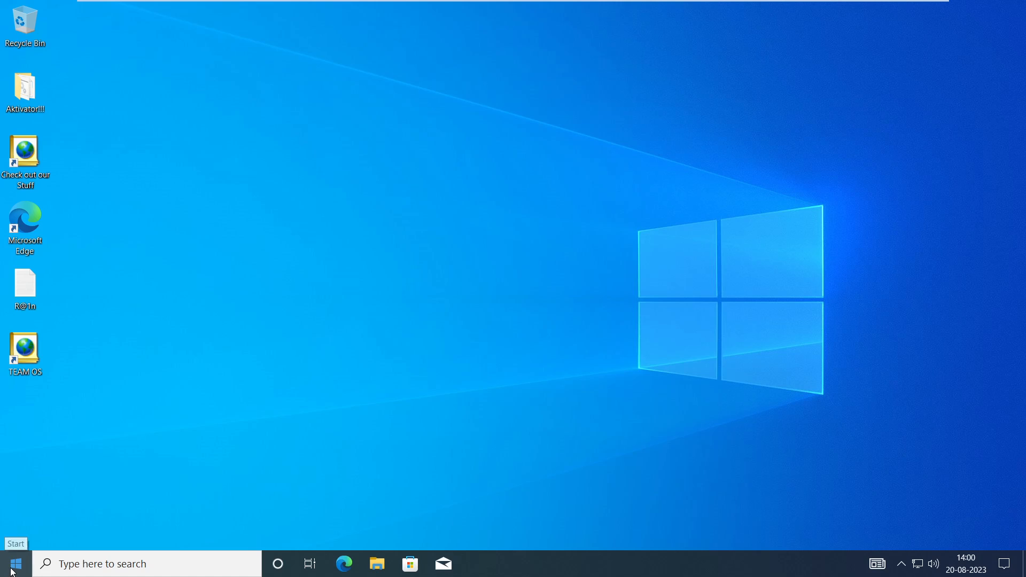
Step: Launch Settings from Start and go to Accounts, landing on Your info for the domain user
left_click(11, 564)
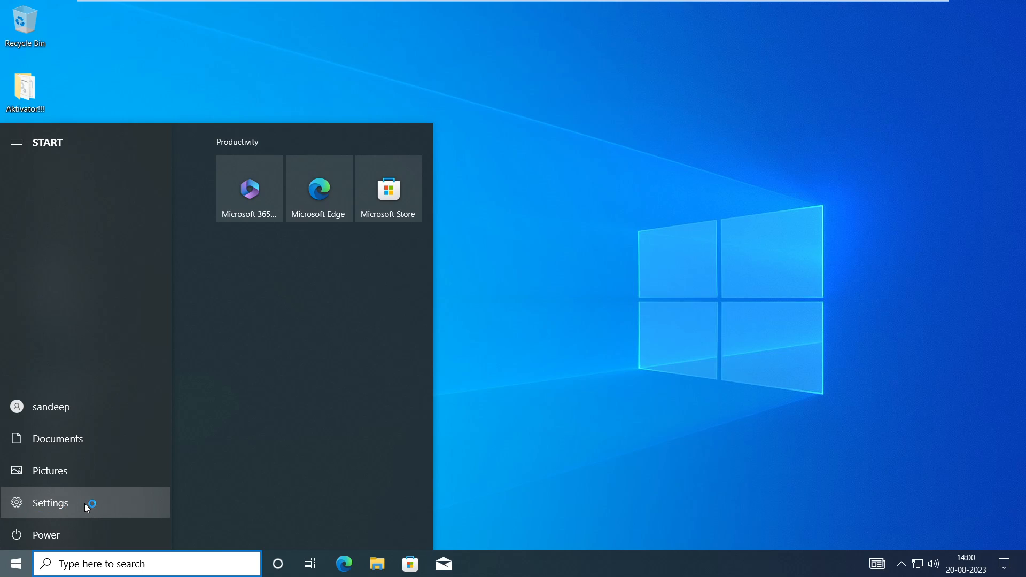
left_click(49, 504)
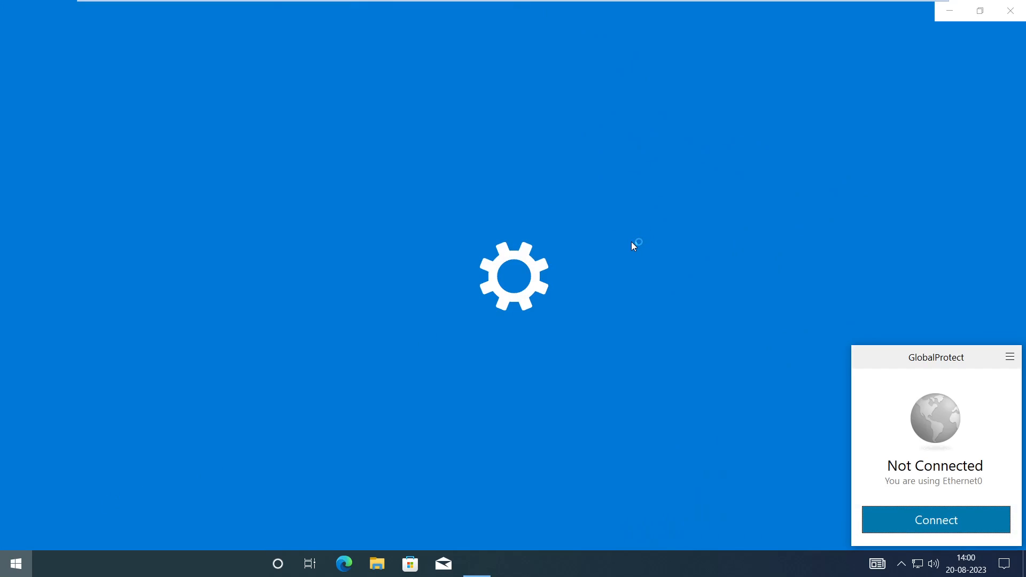
left_click(936, 520)
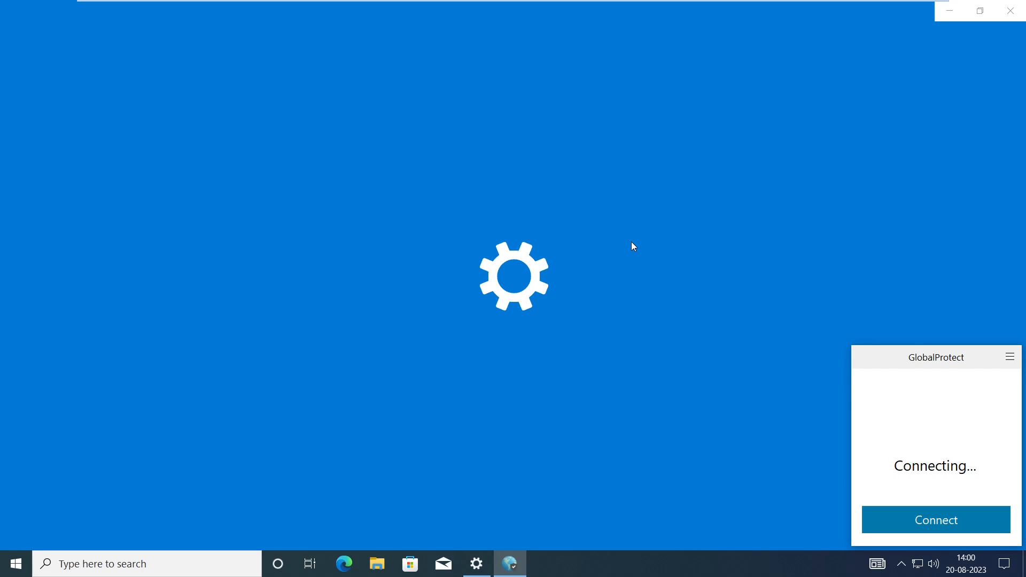
left_click(935, 520)
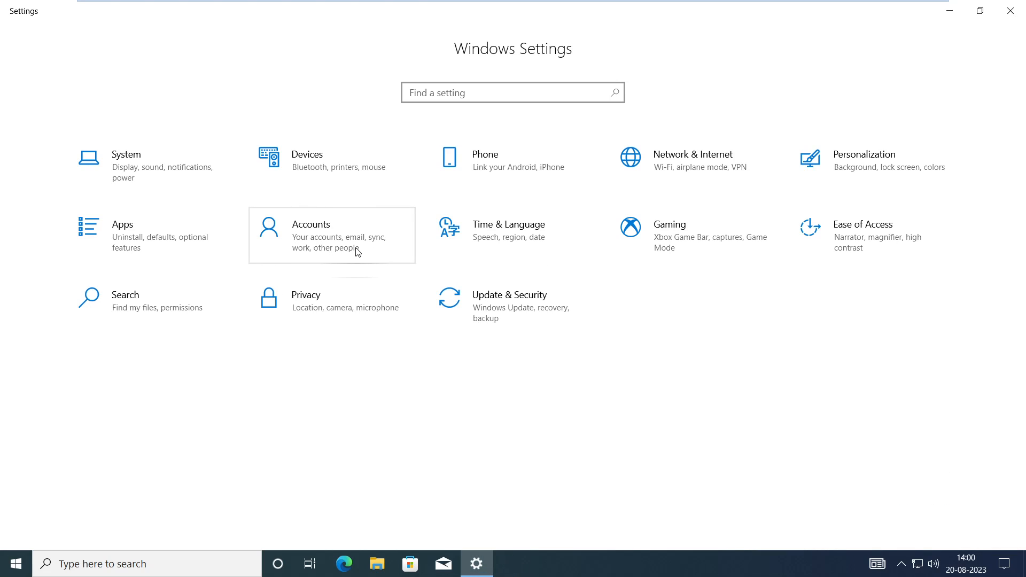
left_click(310, 223)
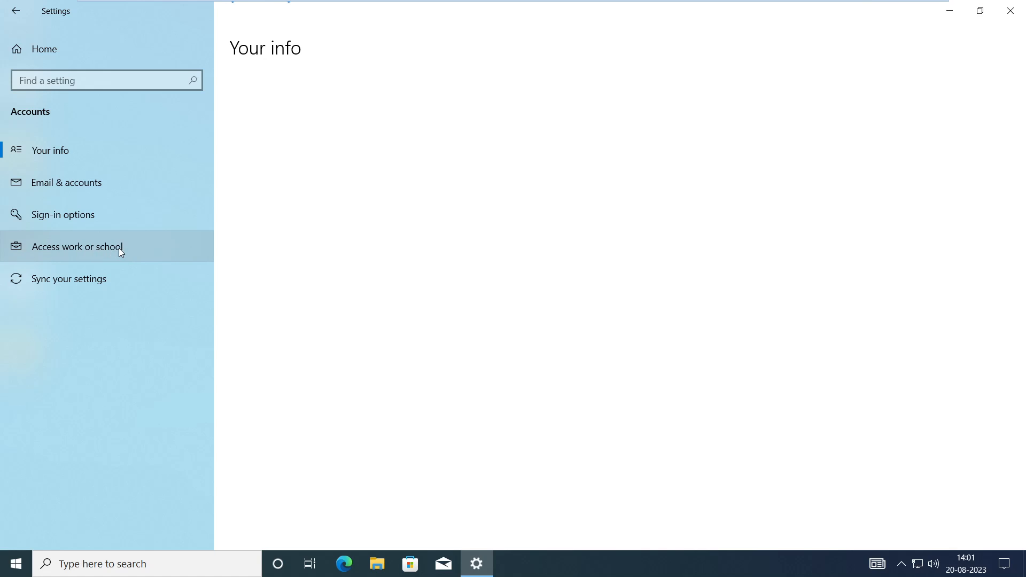
Step: Show Access work or school confirming connection to NETWORKINGCLASS AD domain (networkingclassroom.com)
left_click(77, 247)
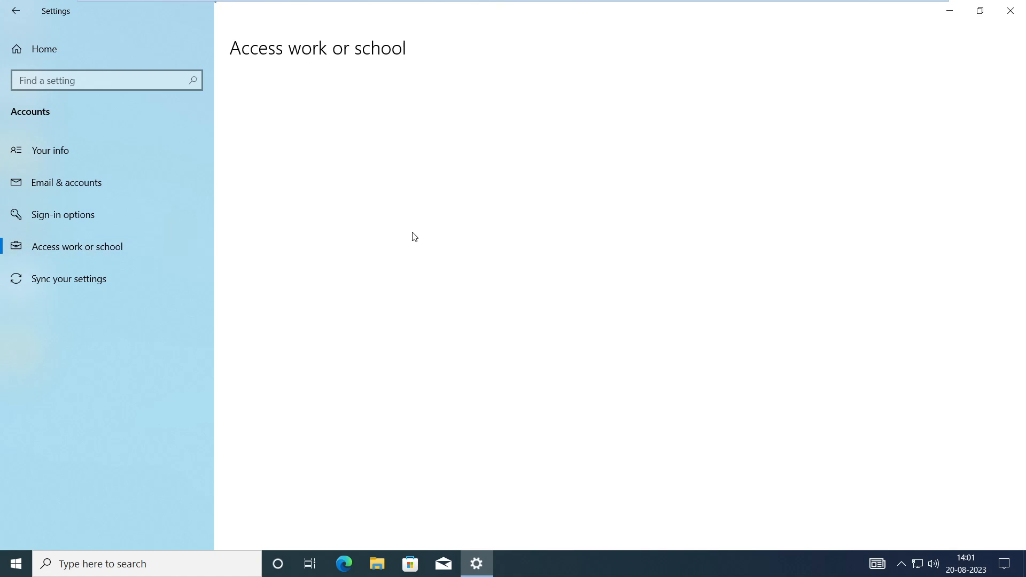
left_click(77, 245)
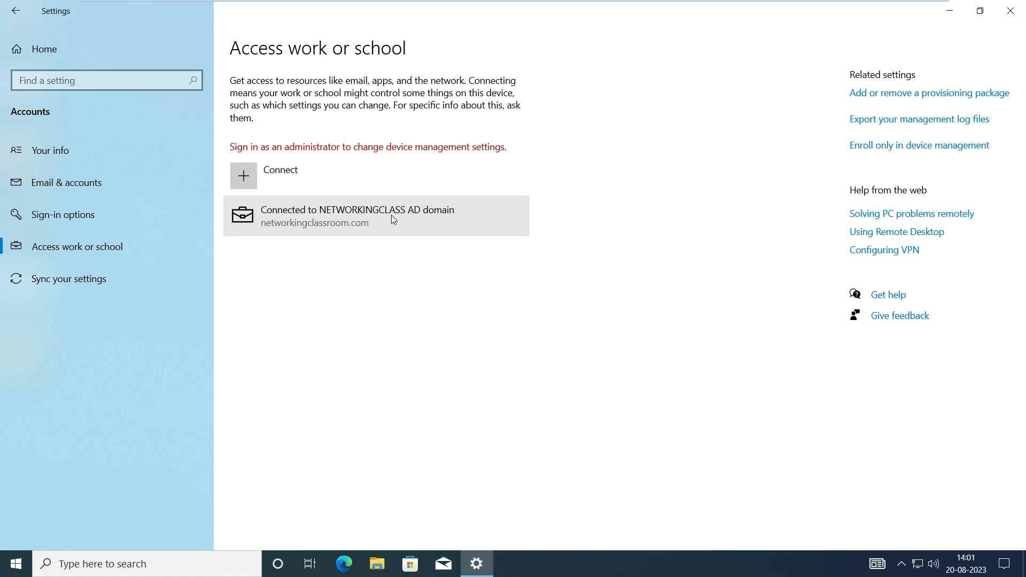
mouse_move(186, 218)
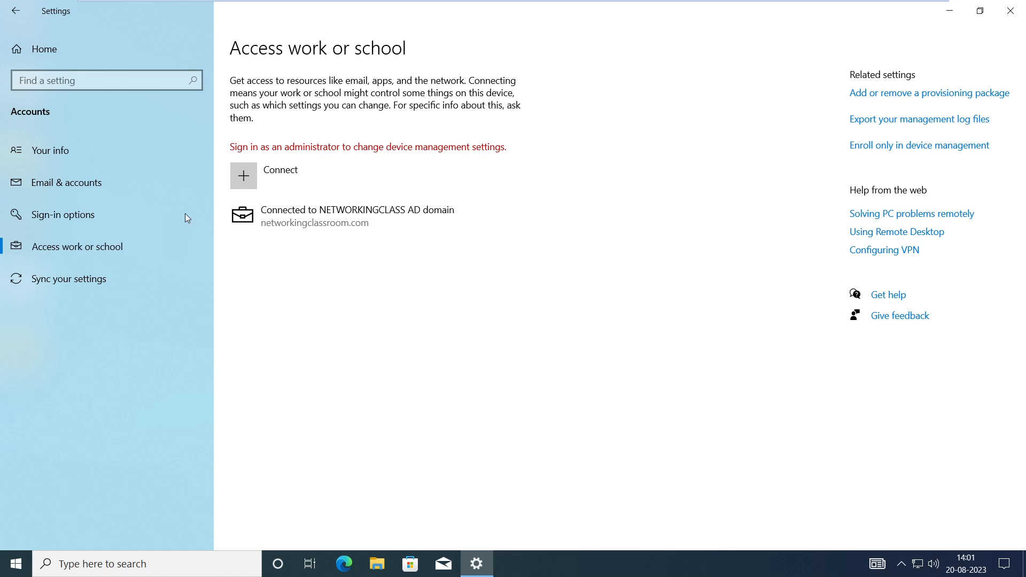
mouse_move(346, 252)
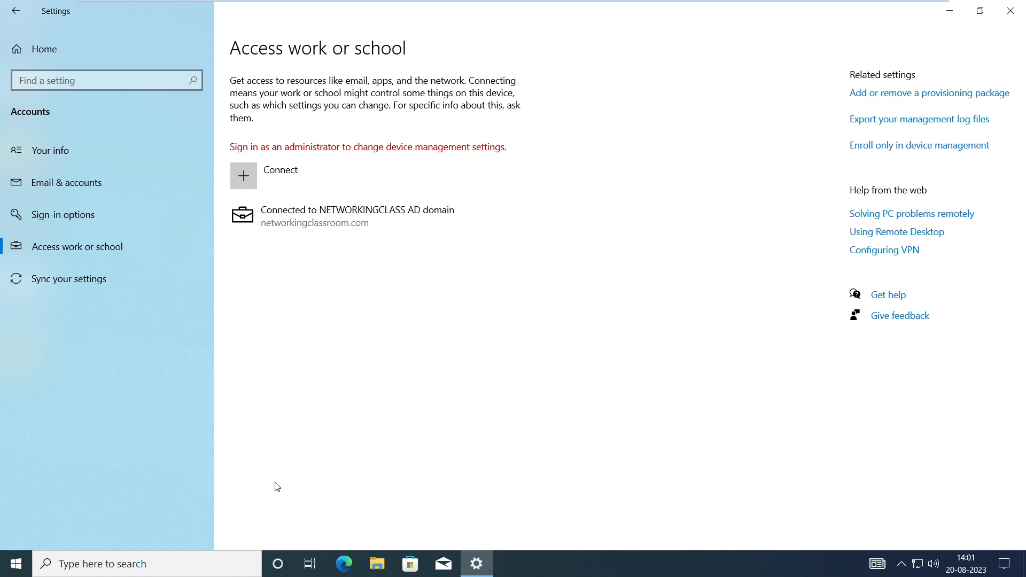
mouse_move(450, 446)
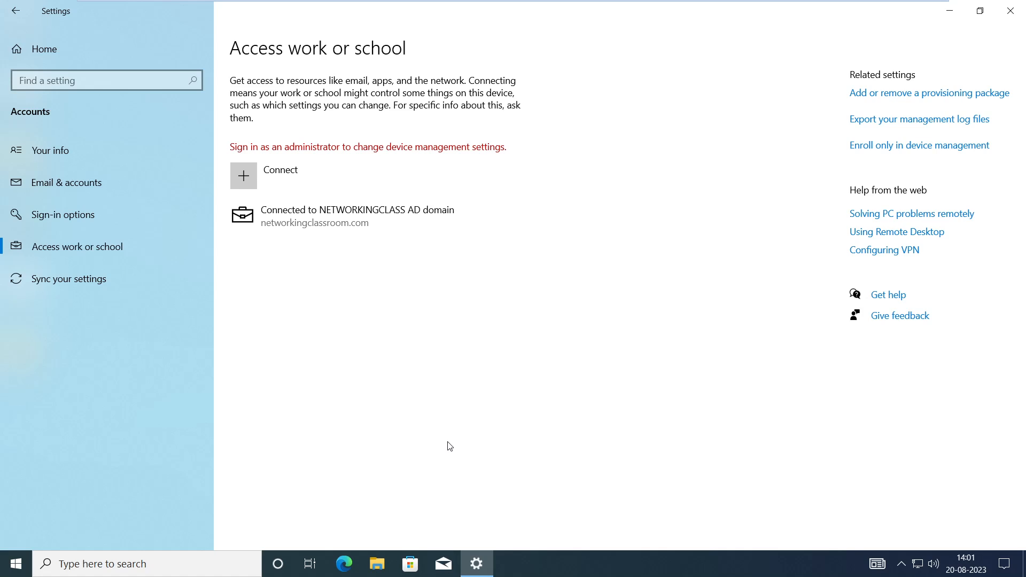
mouse_move(633, 383)
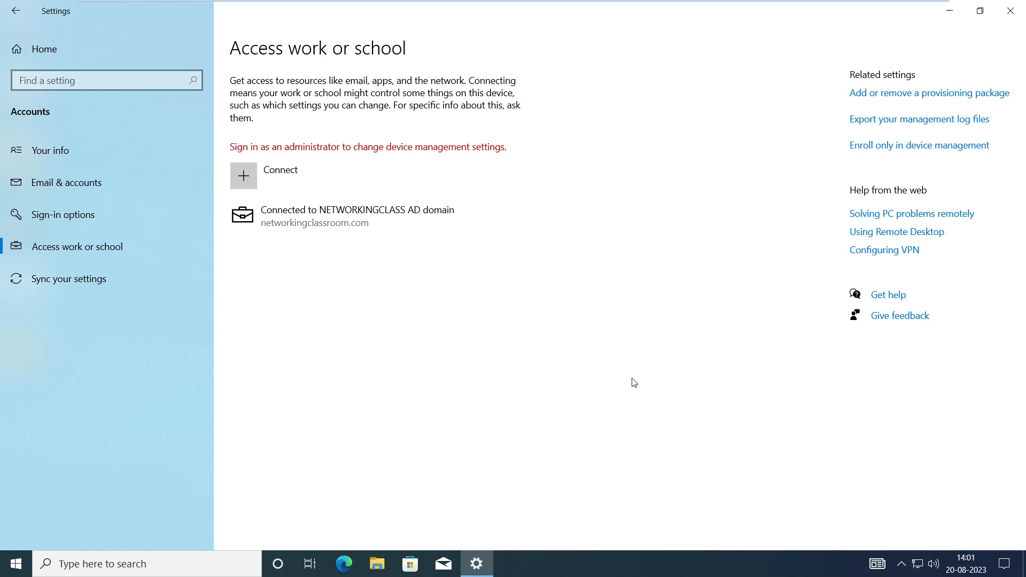